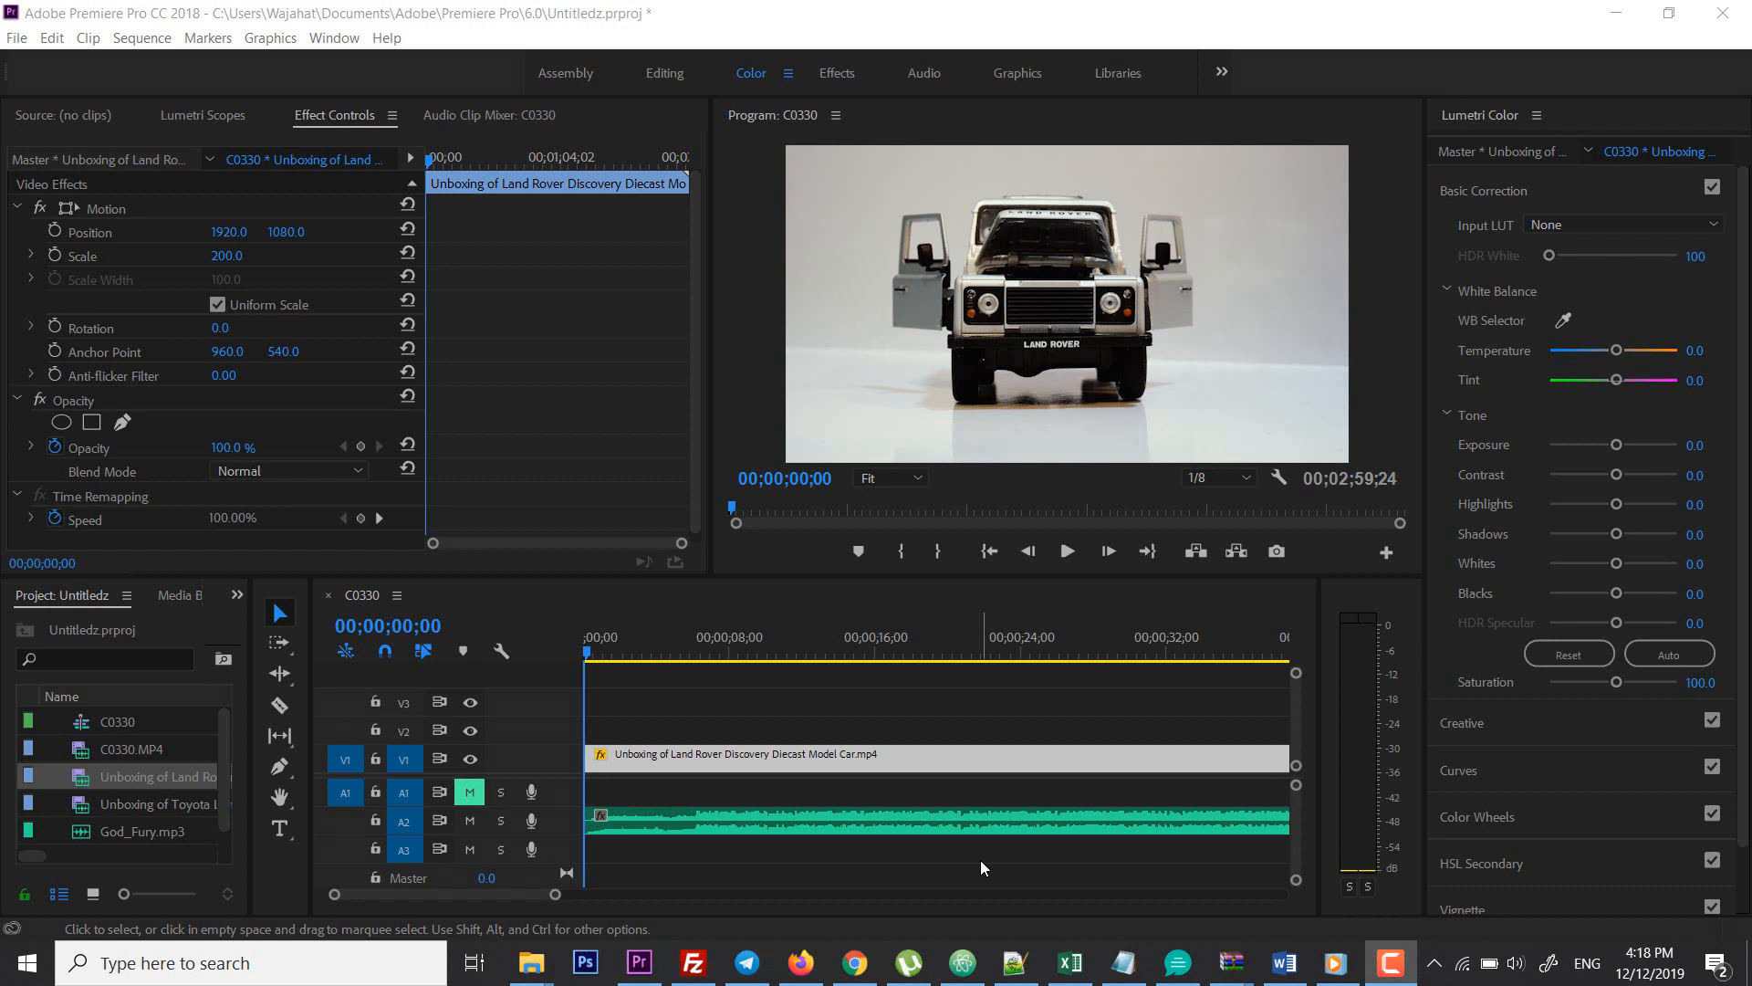
mouse_move(842, 923)
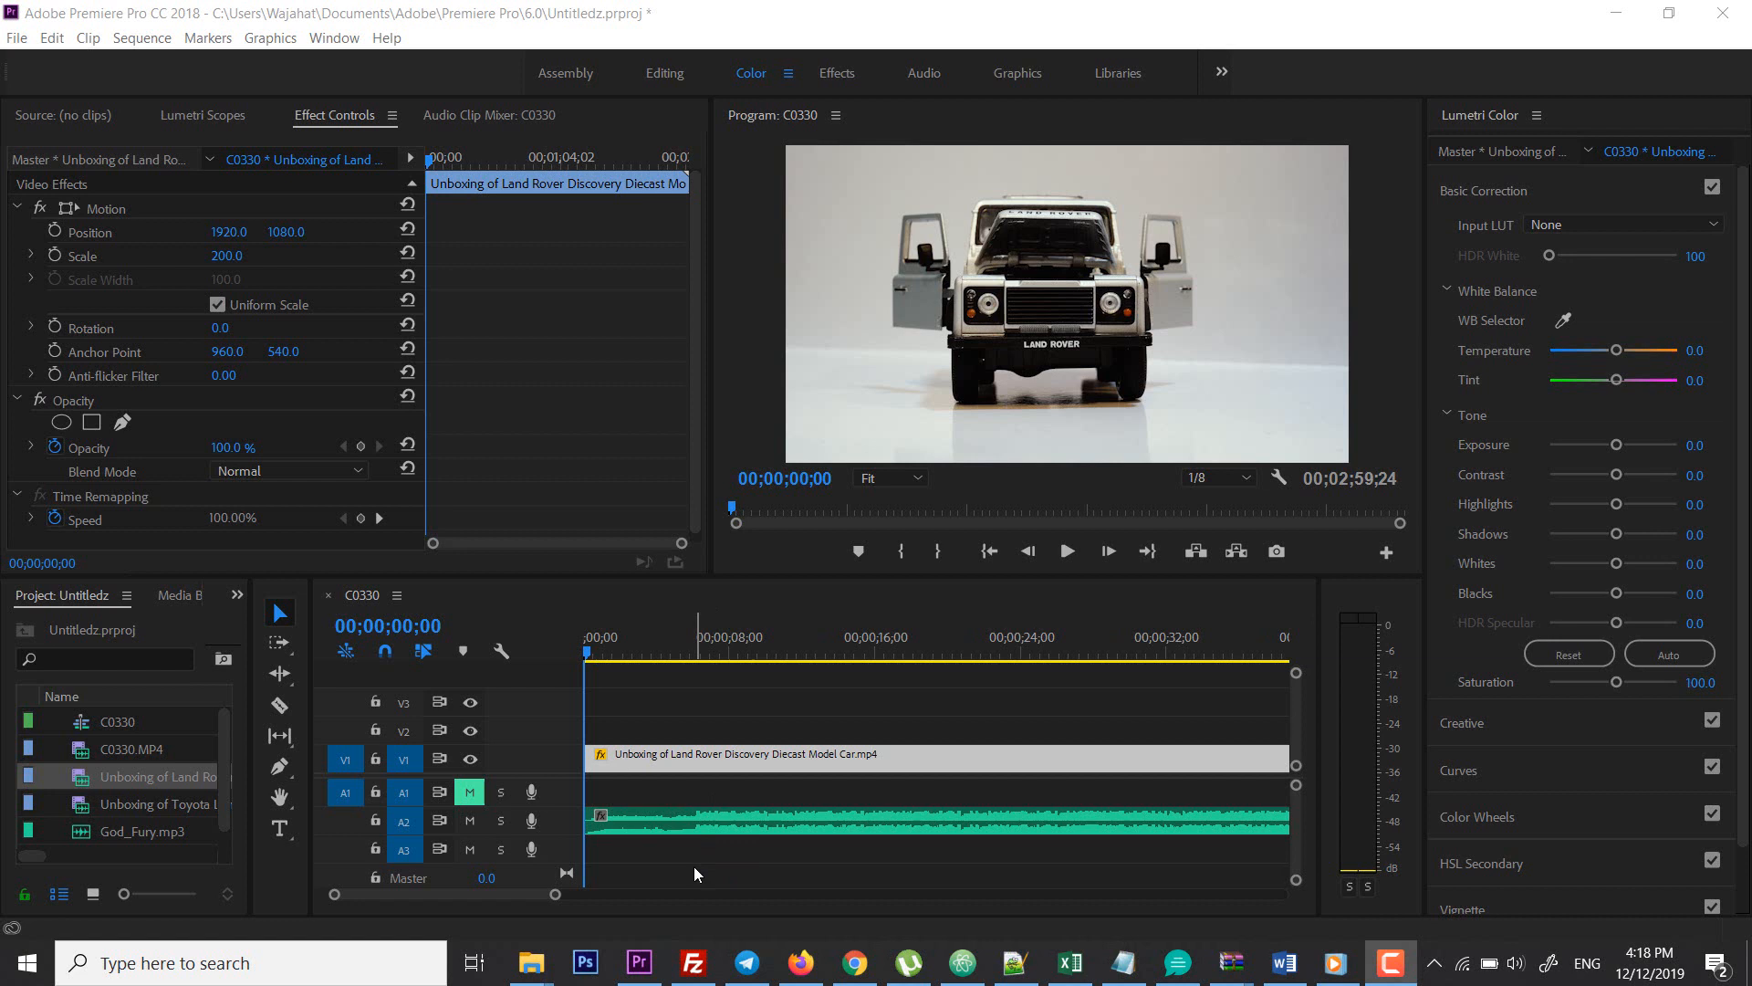
mouse_move(702, 772)
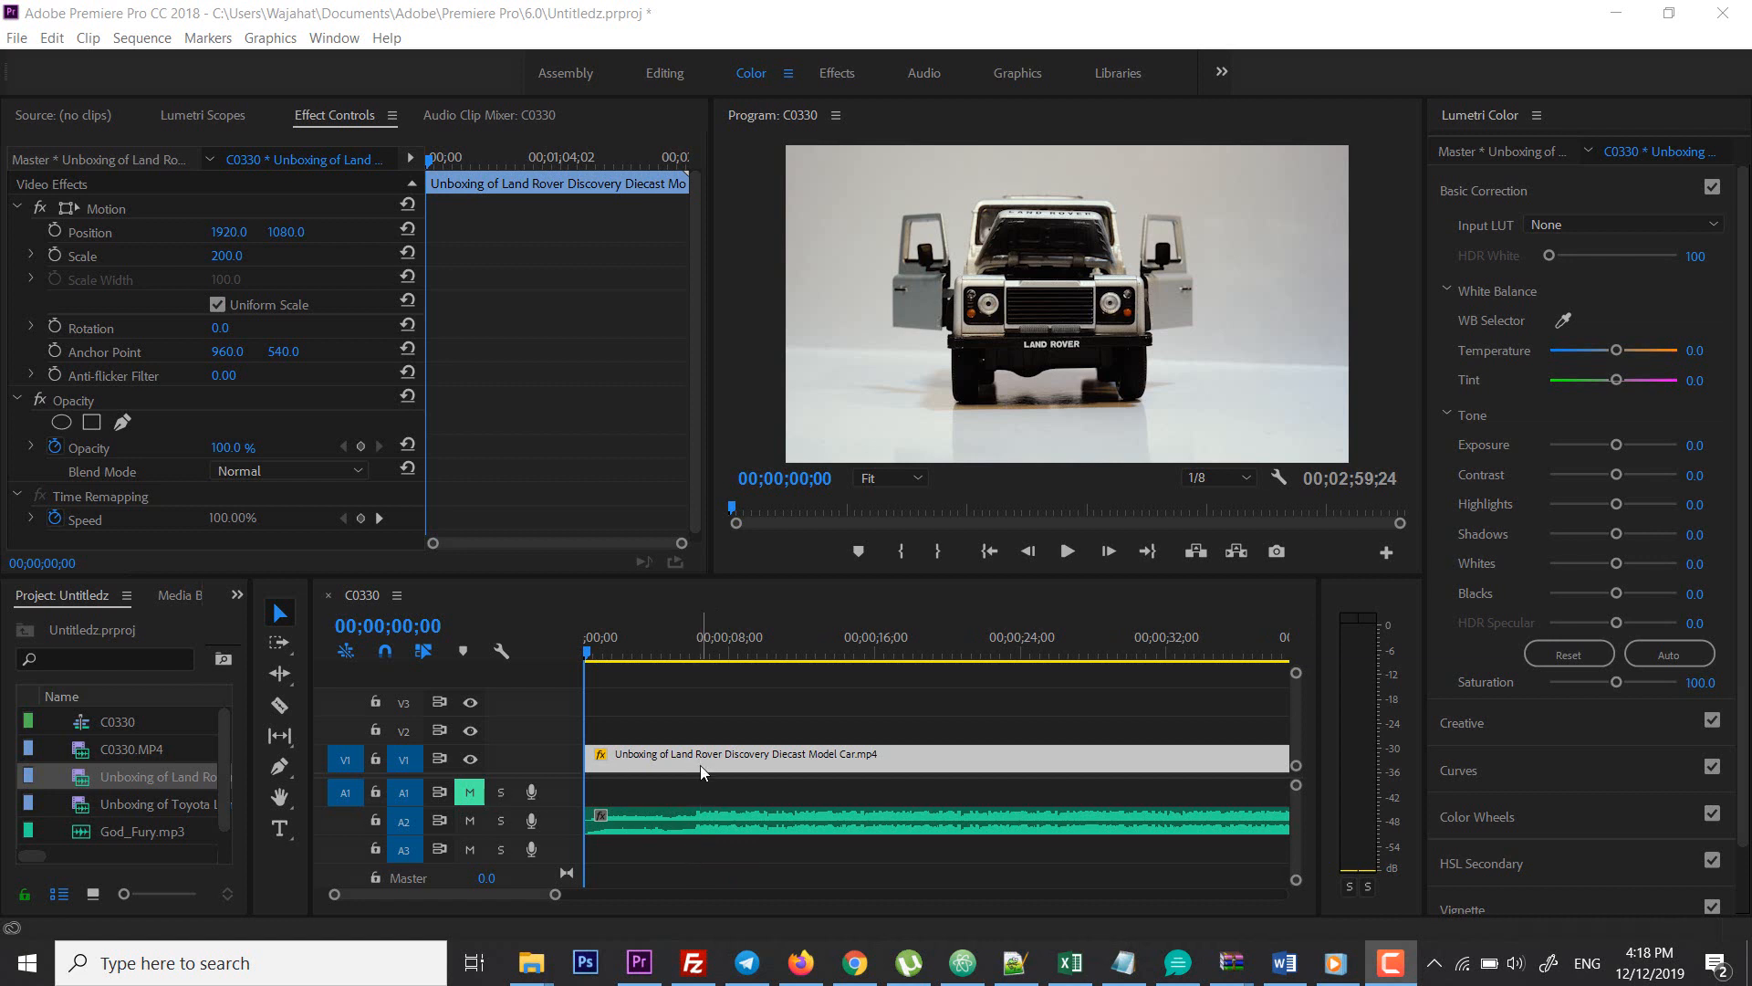
mouse_move(693, 710)
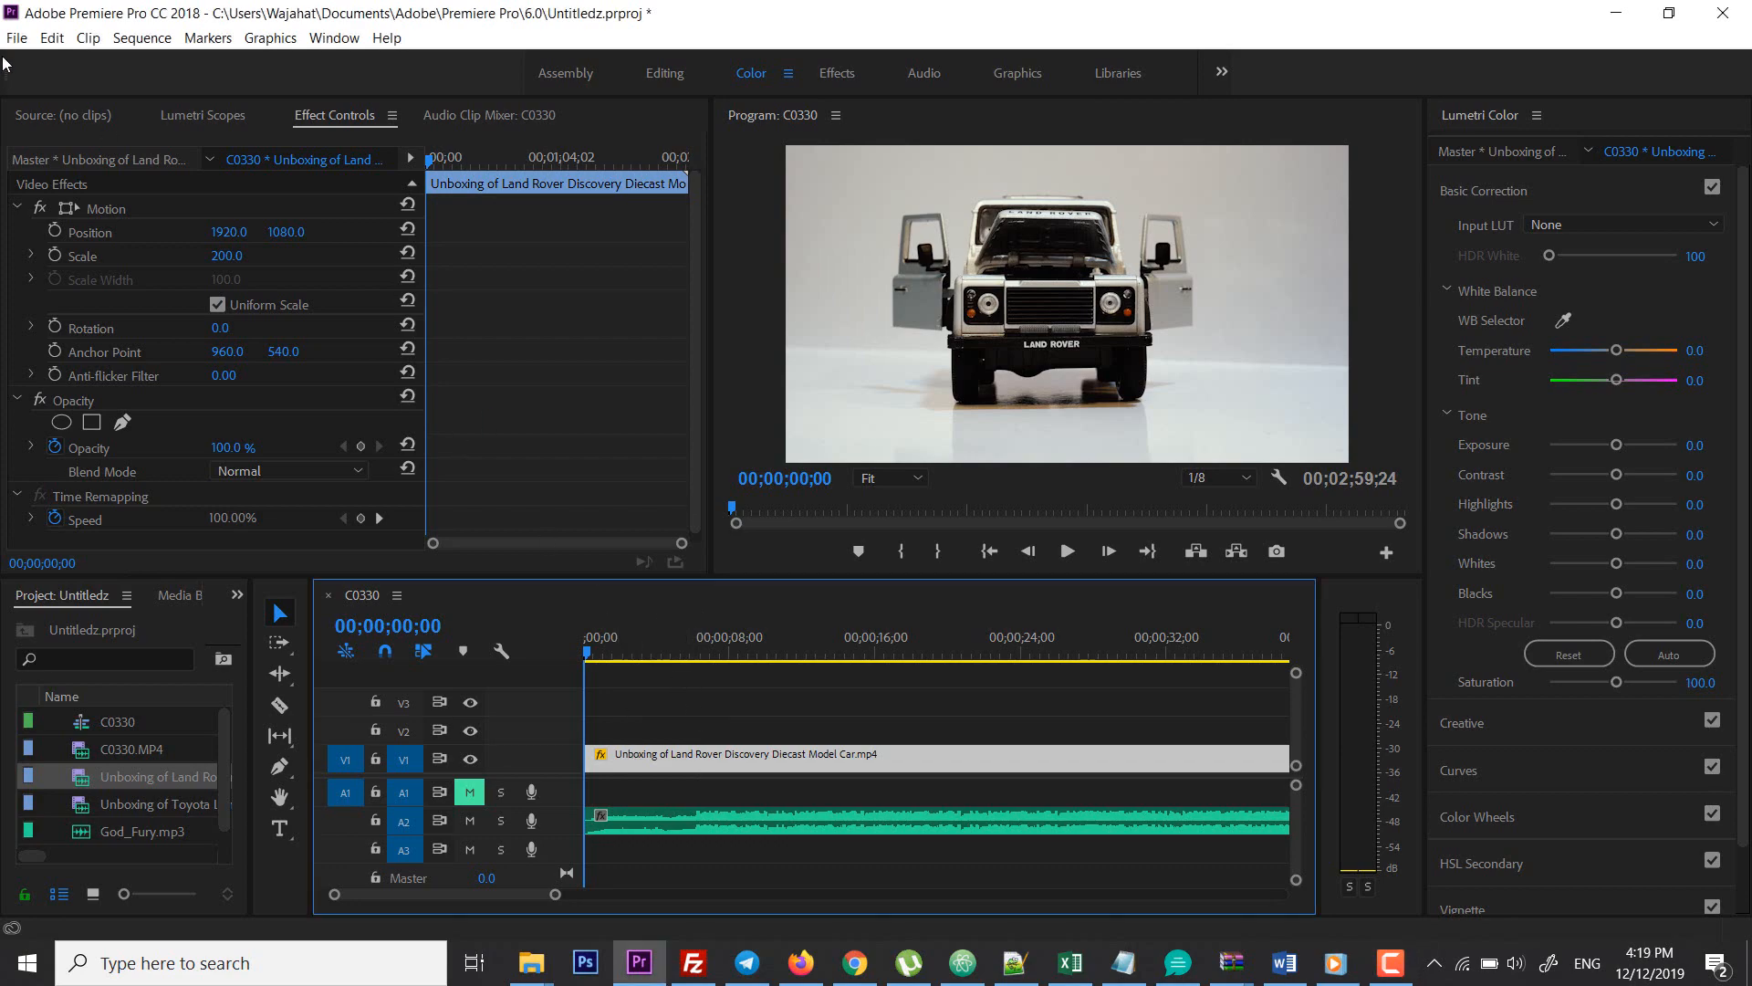
Start a new 3840×2160 legacy title from the File menu and name it 'title'
left_click(15, 43)
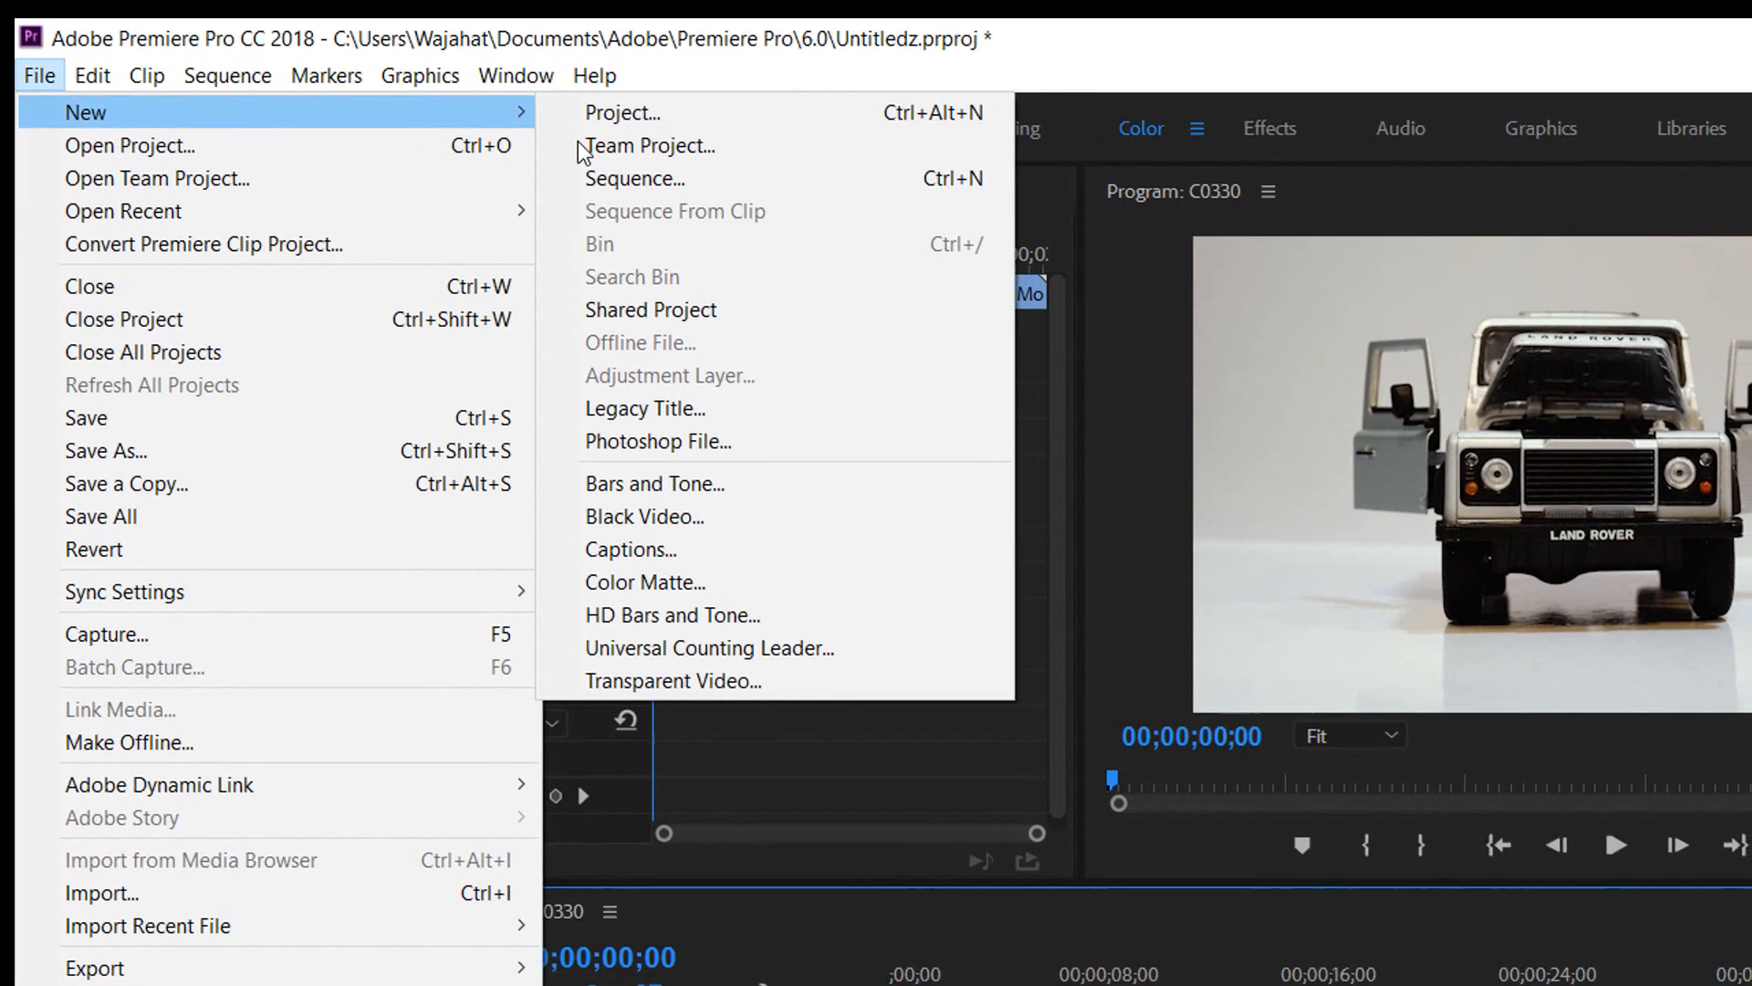
left_click(644, 409)
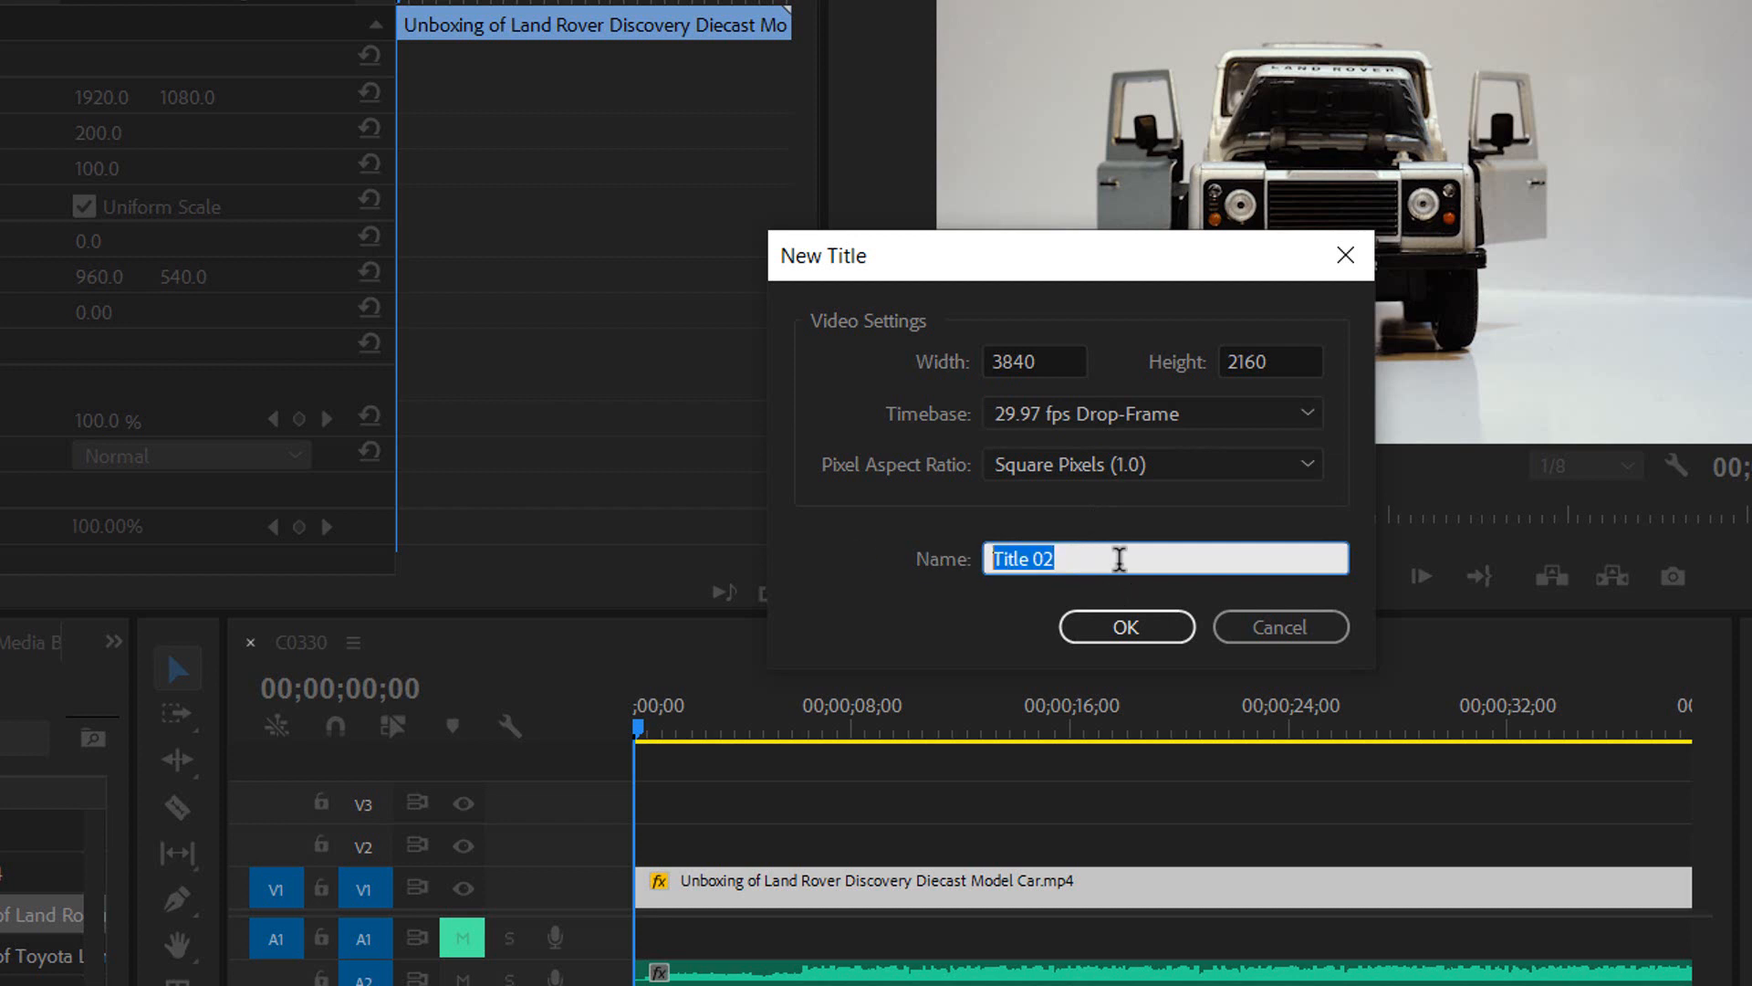
type("ti")
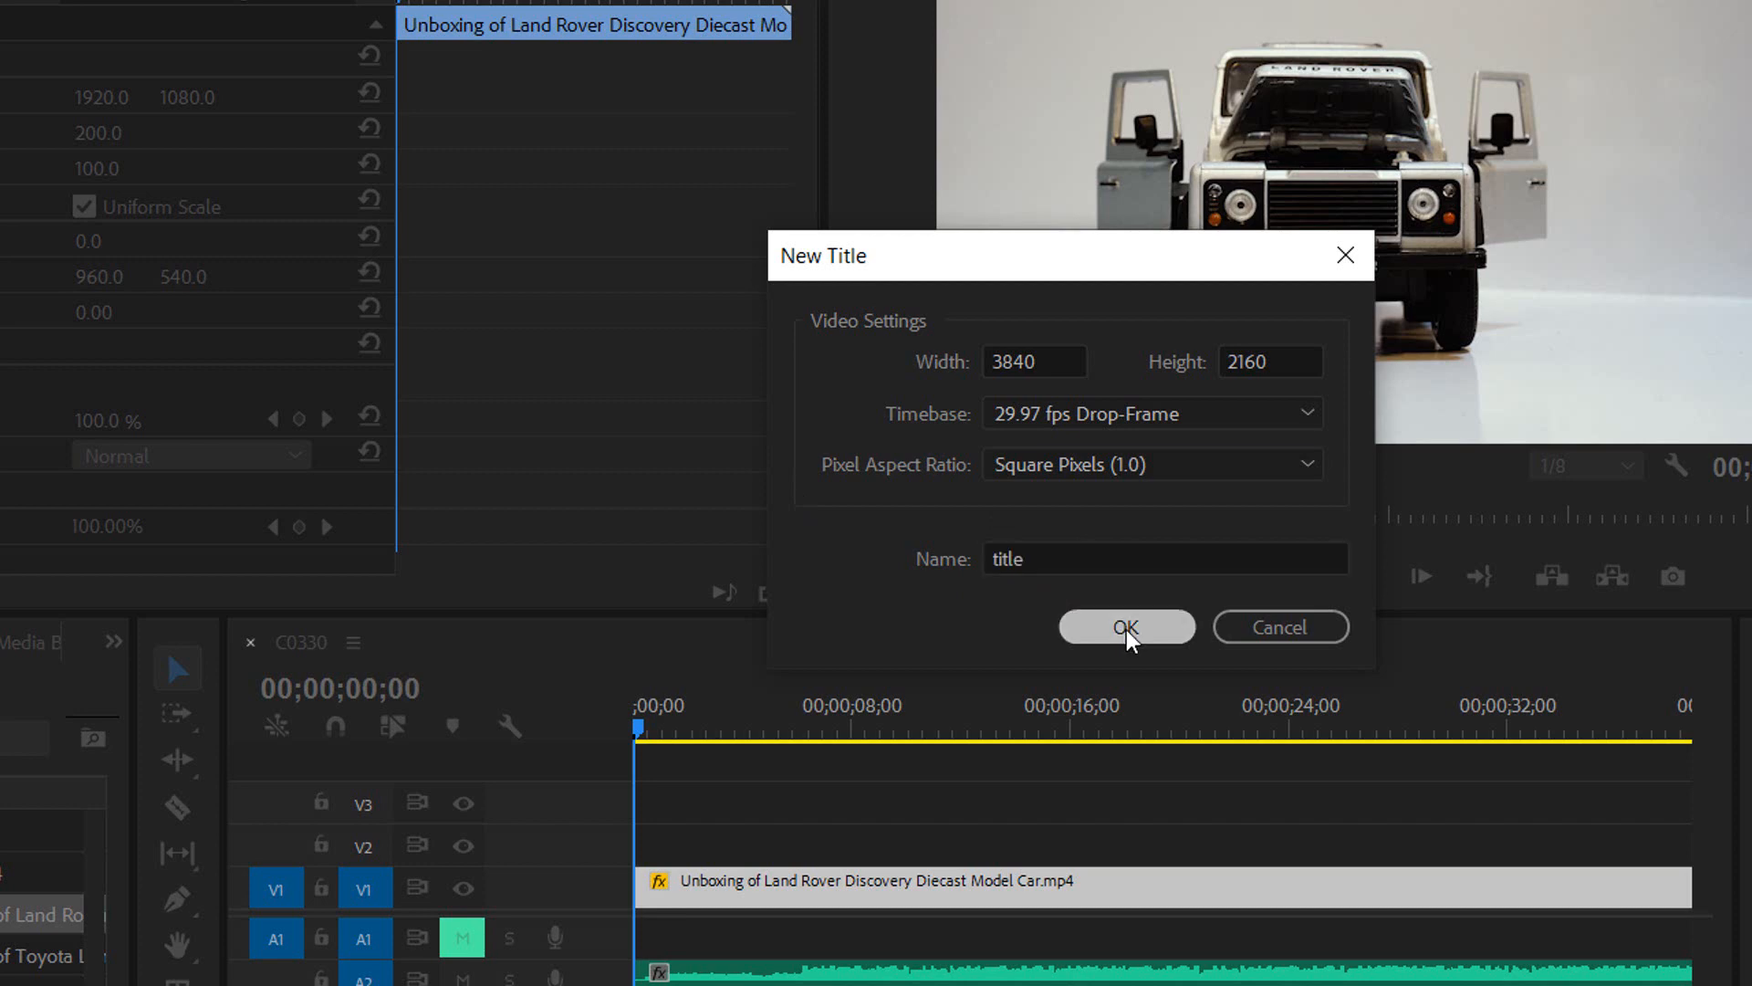
Write 'Land Rover' at size 280 in black, position it top-left, and close the Title window
left_click(1126, 628)
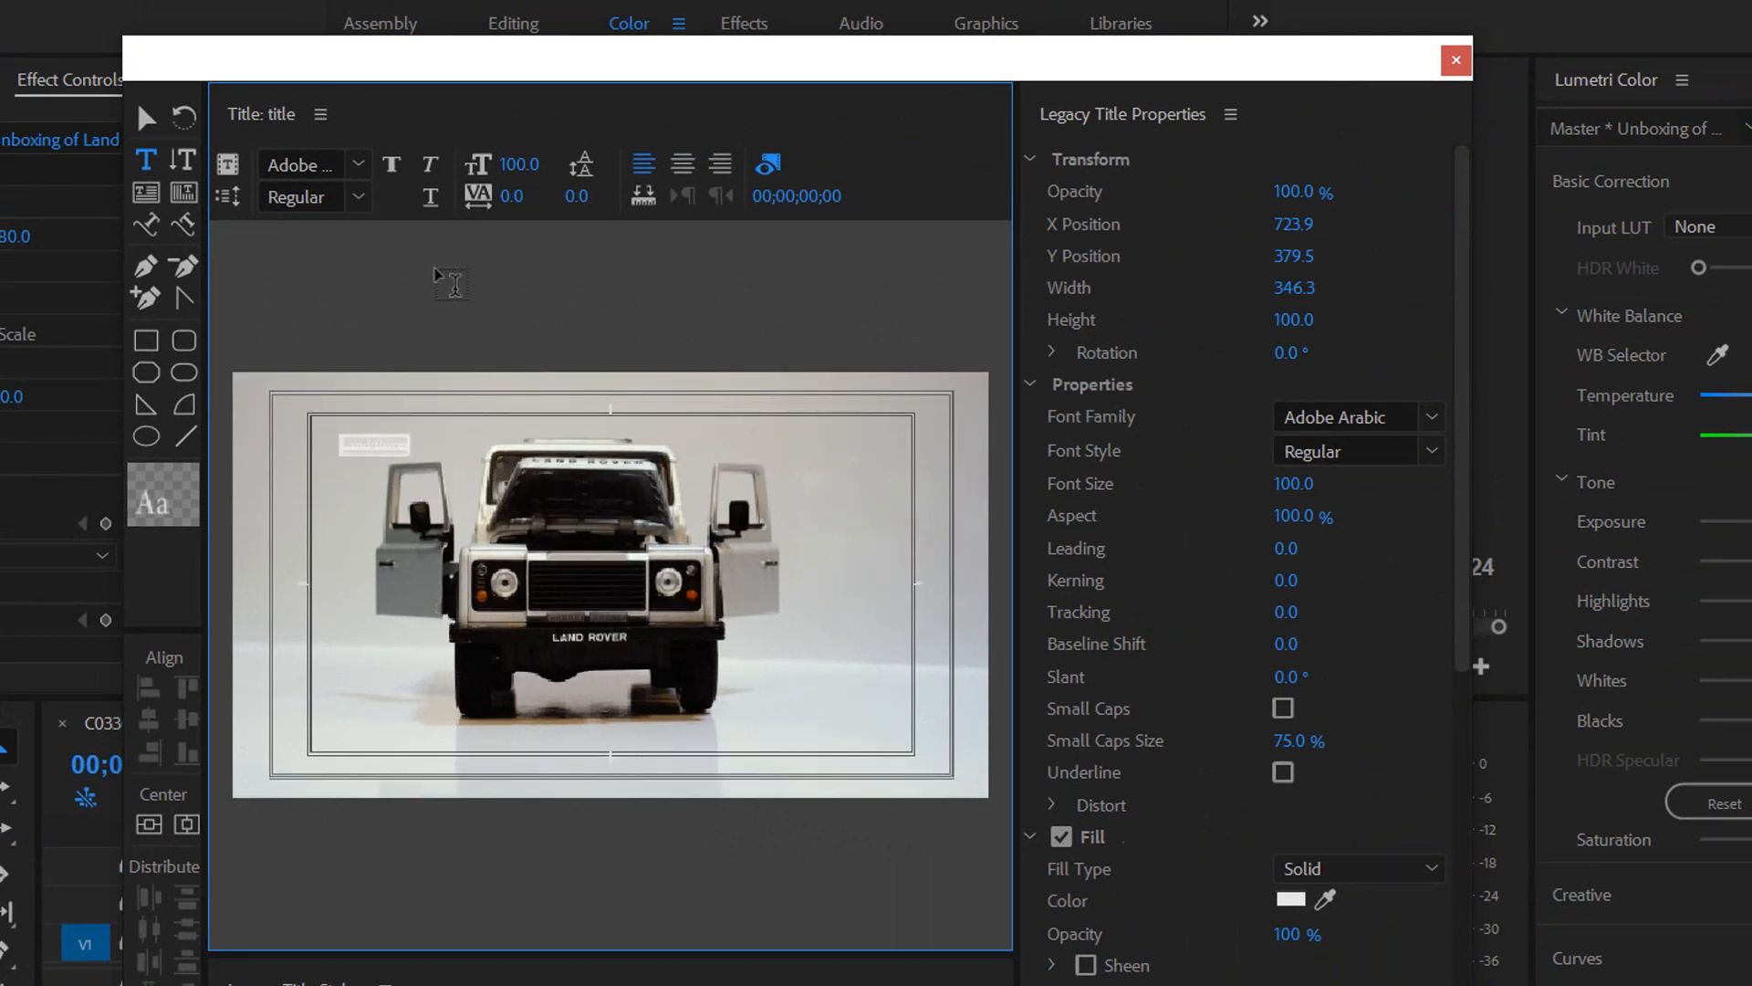
mouse_move(484, 318)
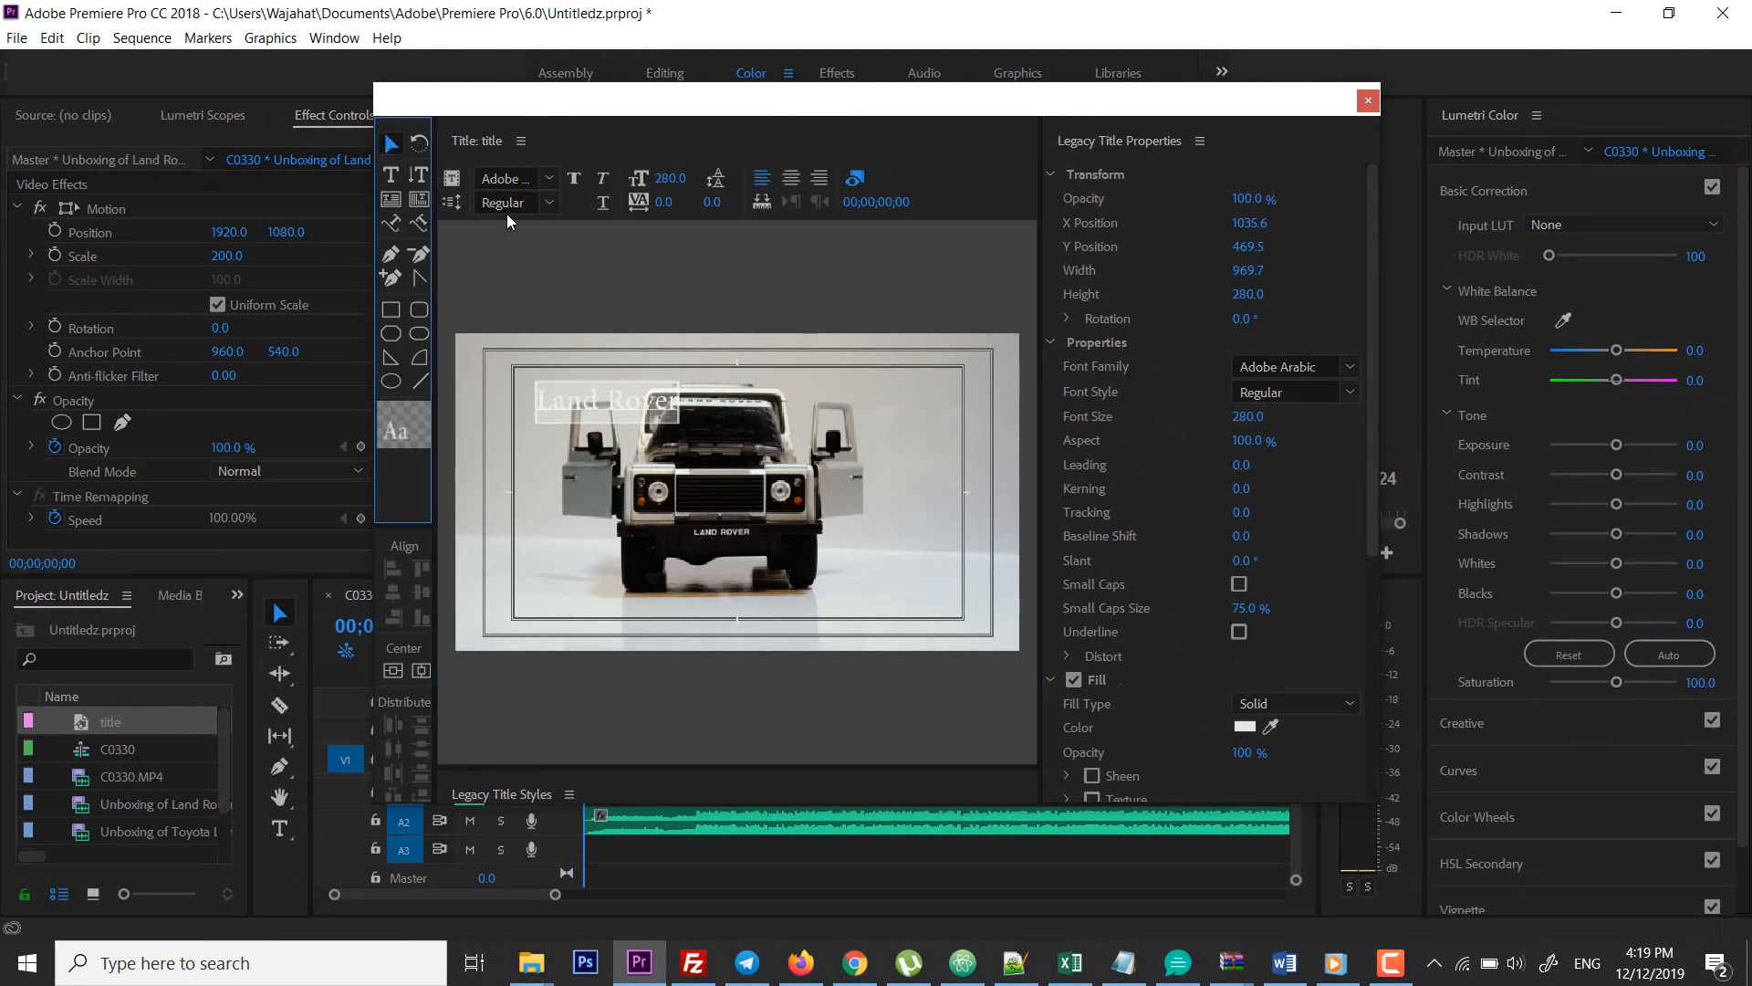
left_click_drag(604, 399, 580, 372)
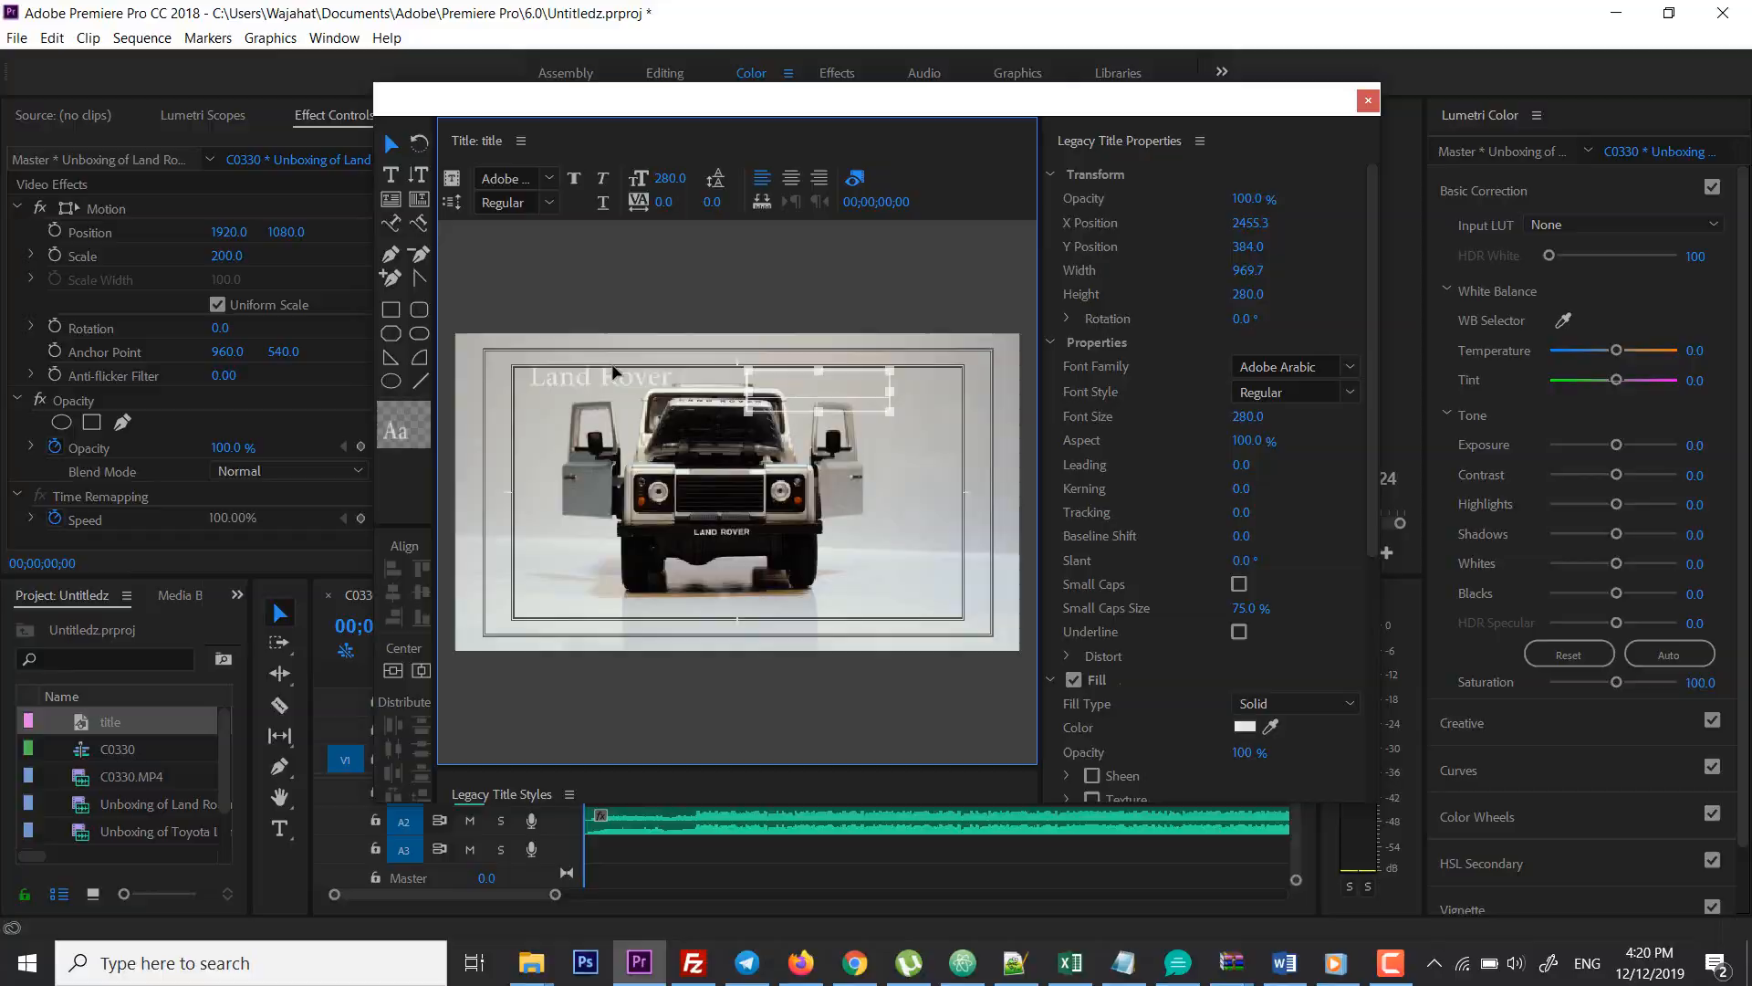
left_click(1239, 726)
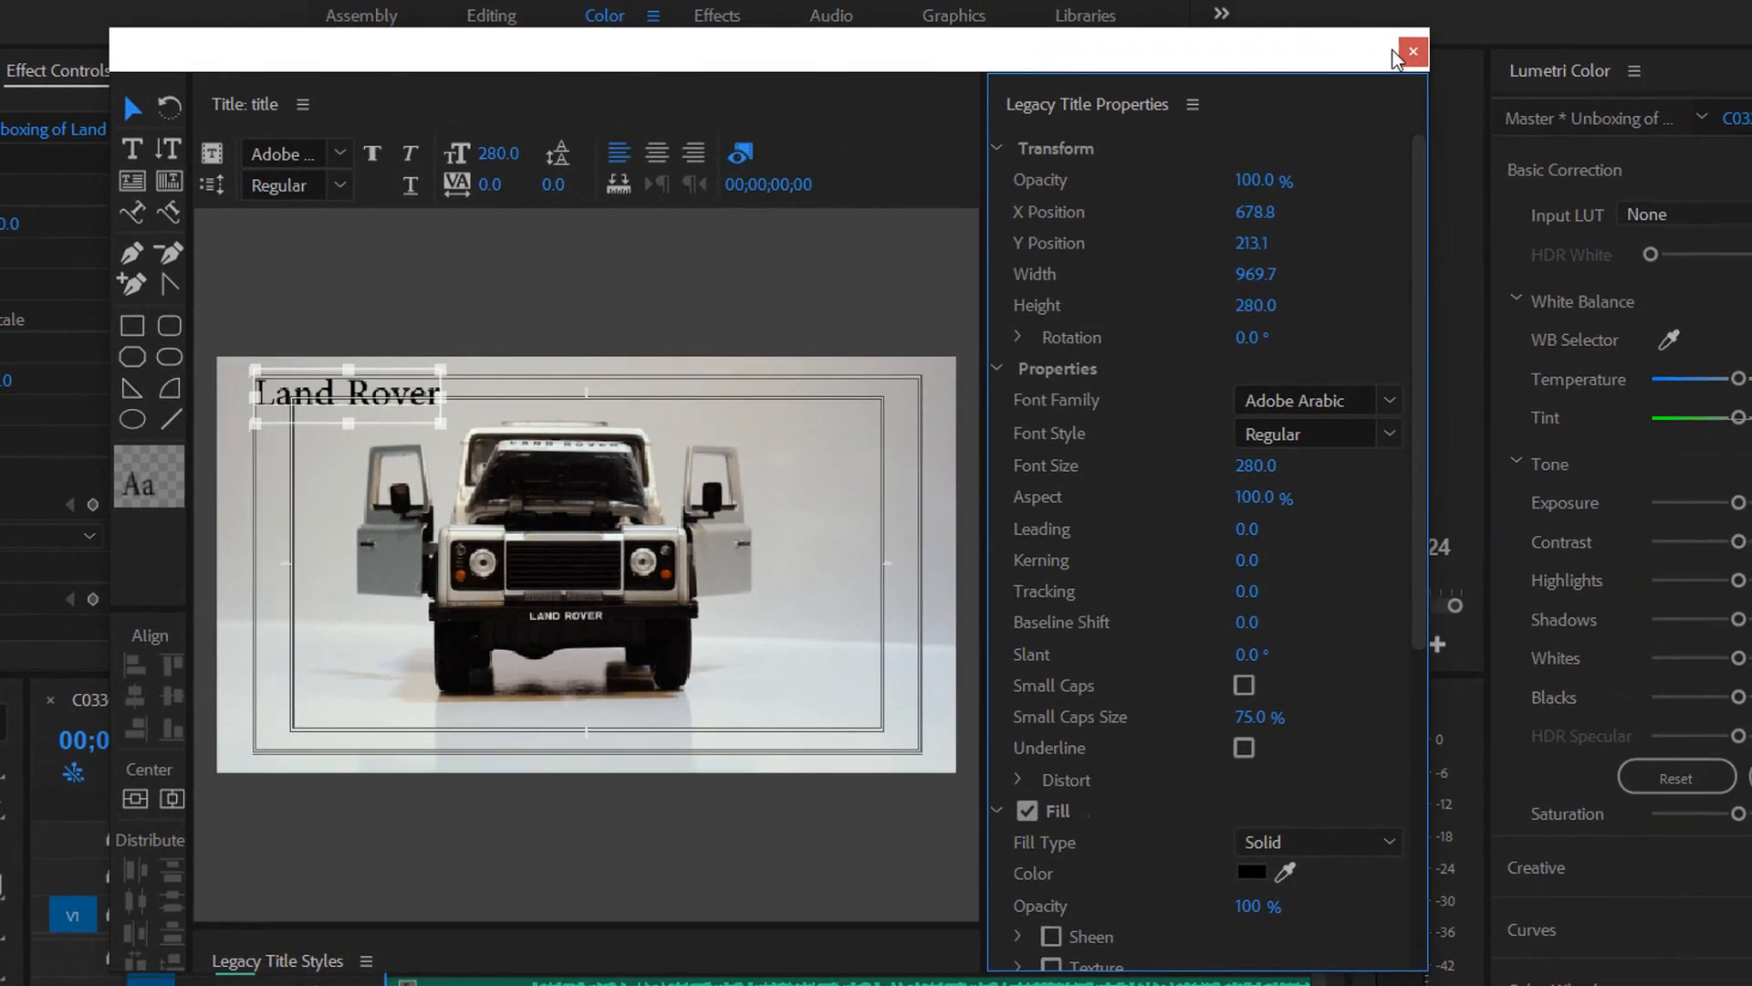
mouse_move(1412, 51)
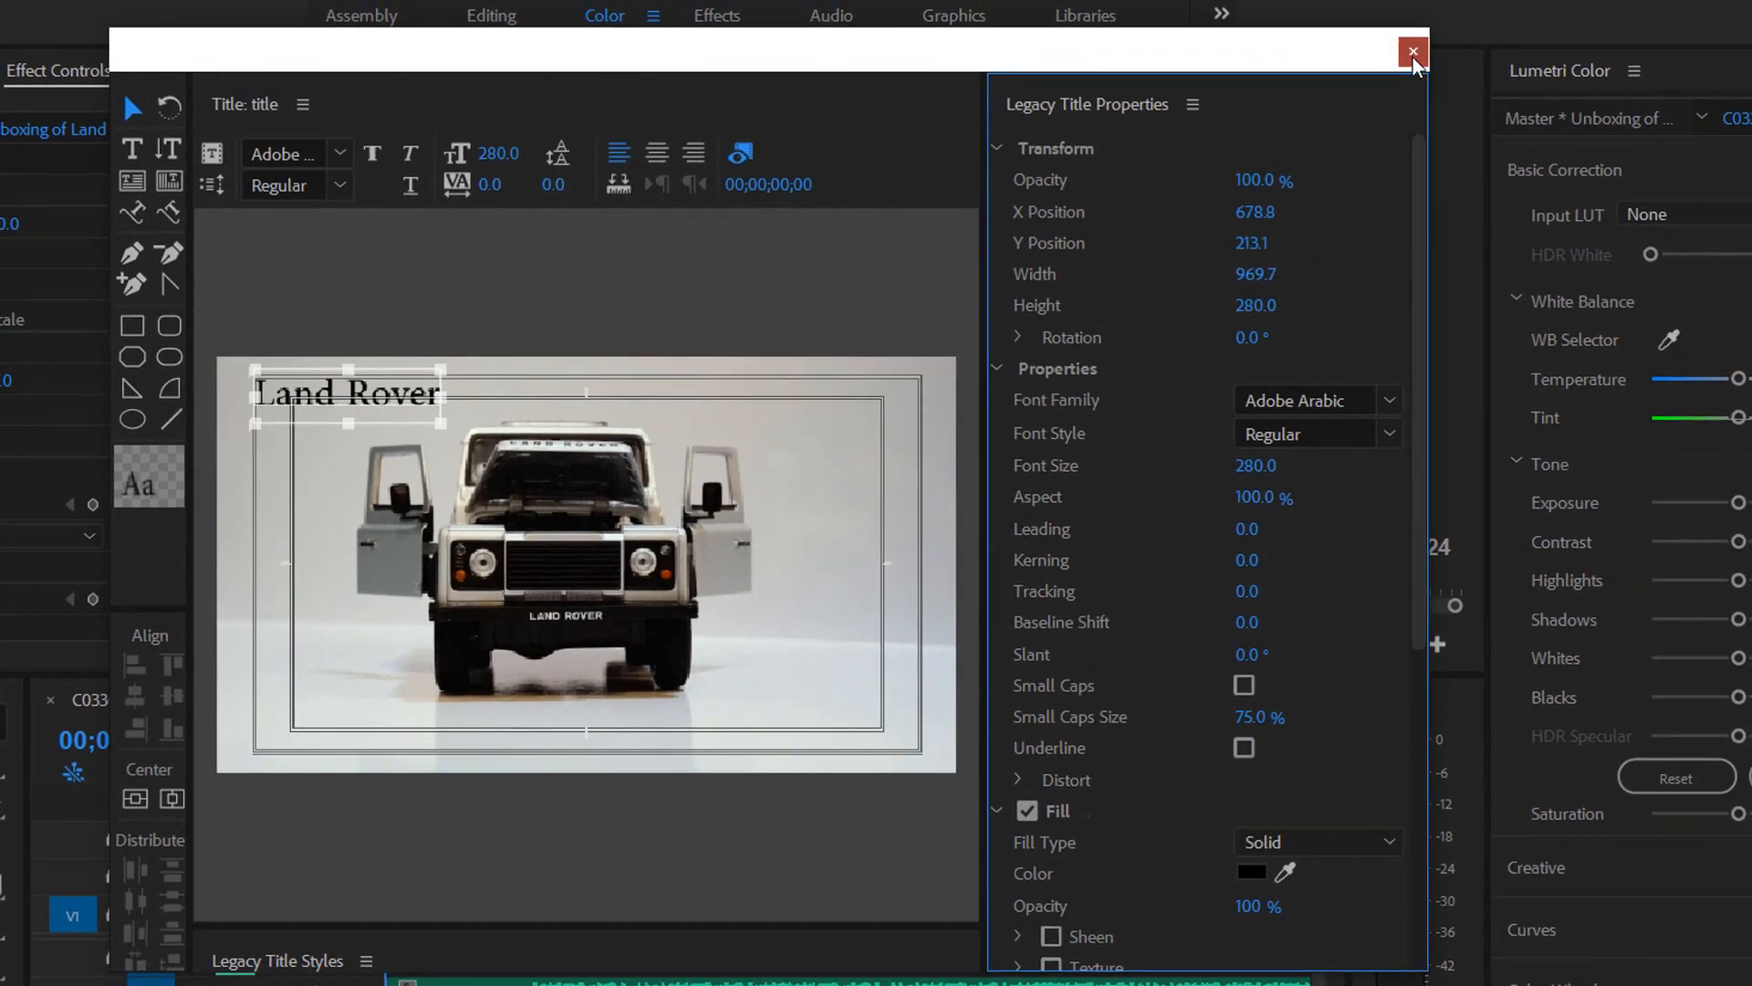
left_click(1409, 51)
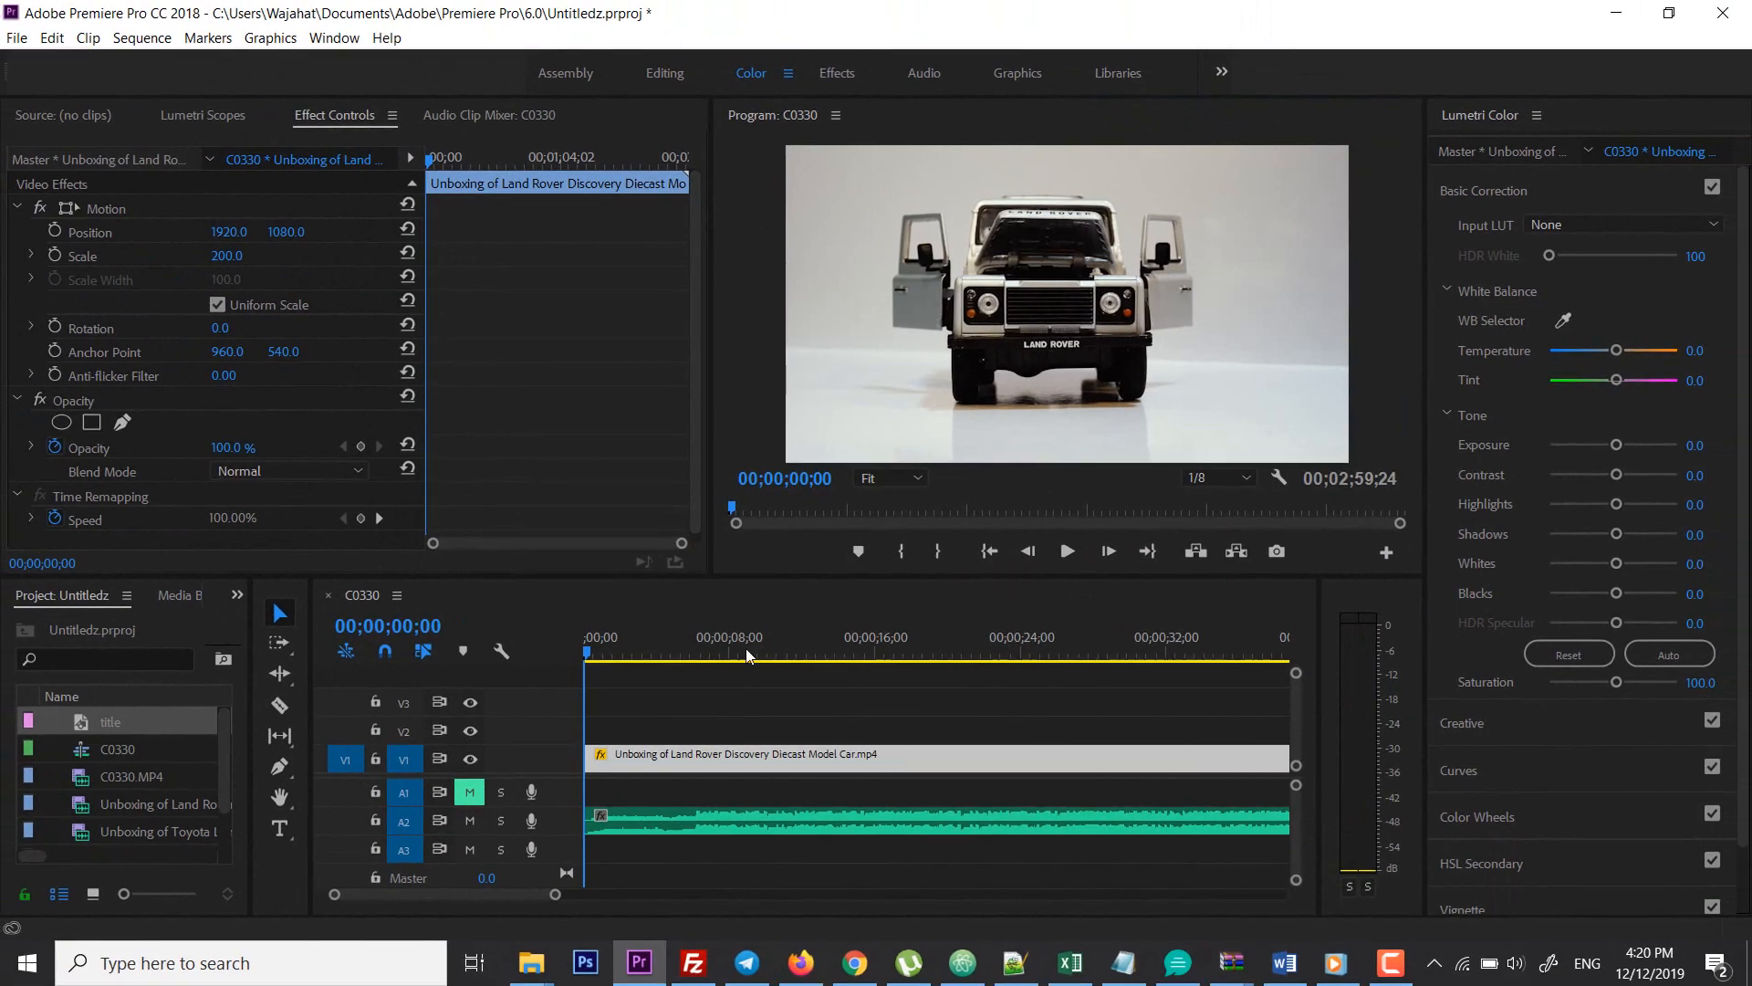
mouse_move(745, 699)
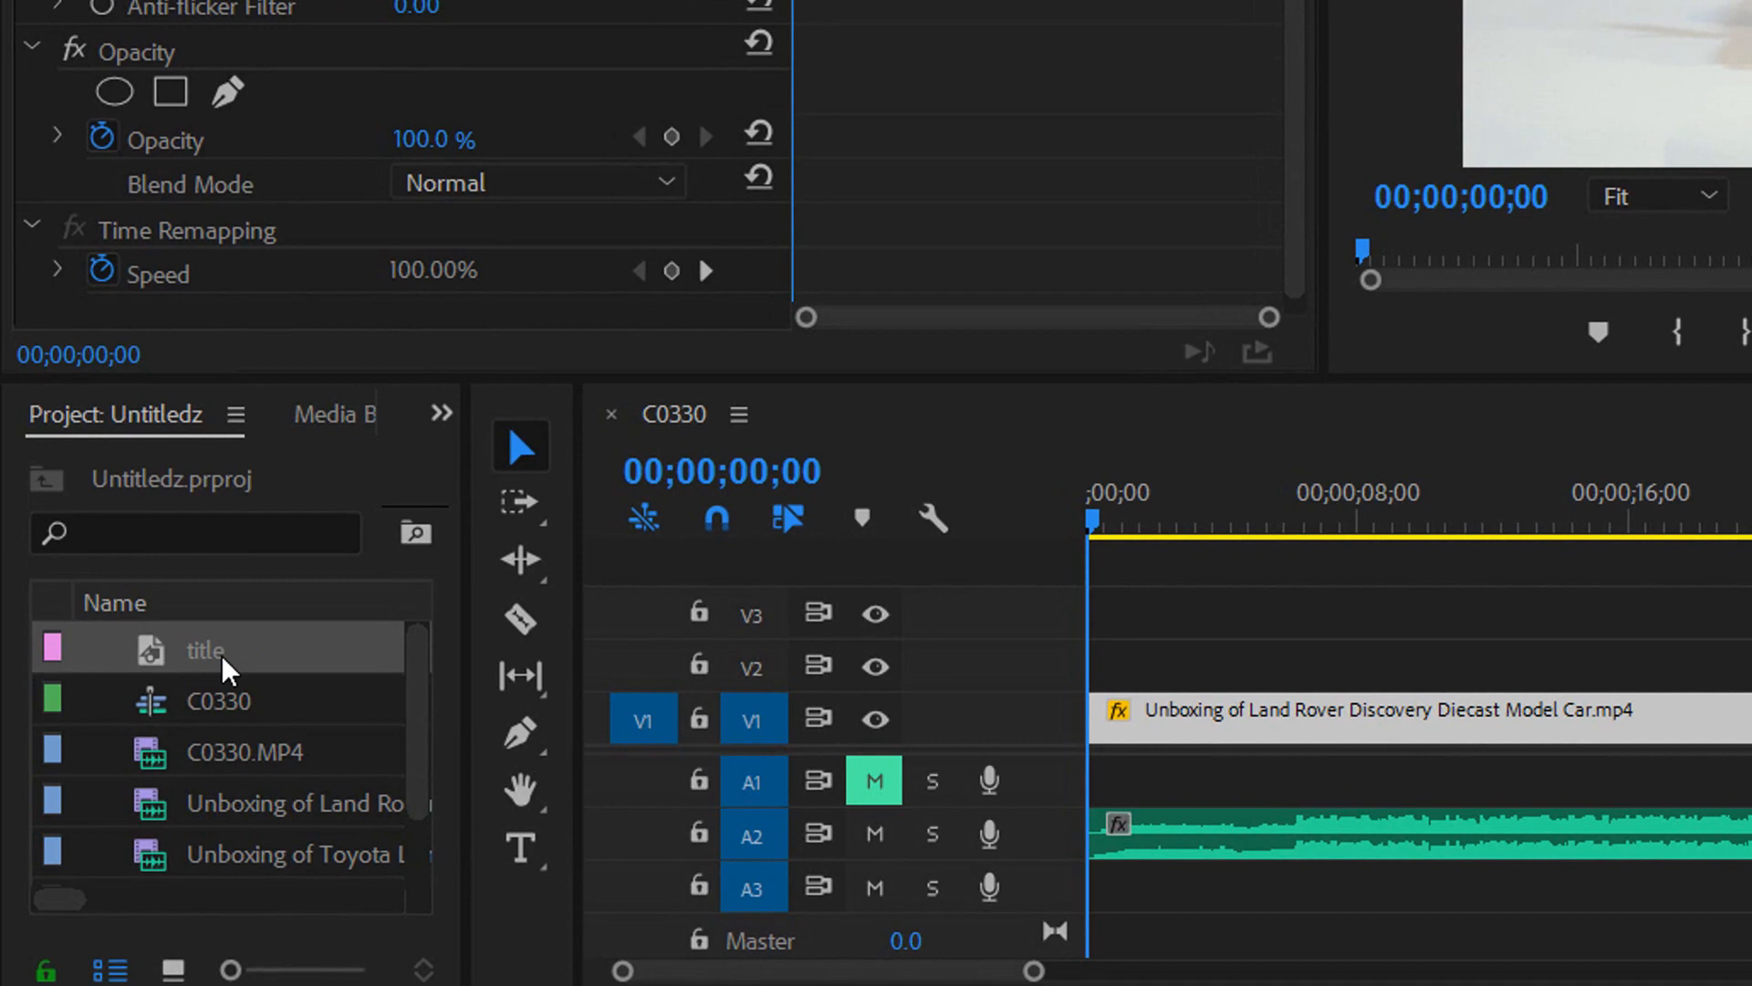
Drop the 'title' item onto track V2 at 00:00 and trim its end edge
left_click_drag(205, 650, 1106, 666)
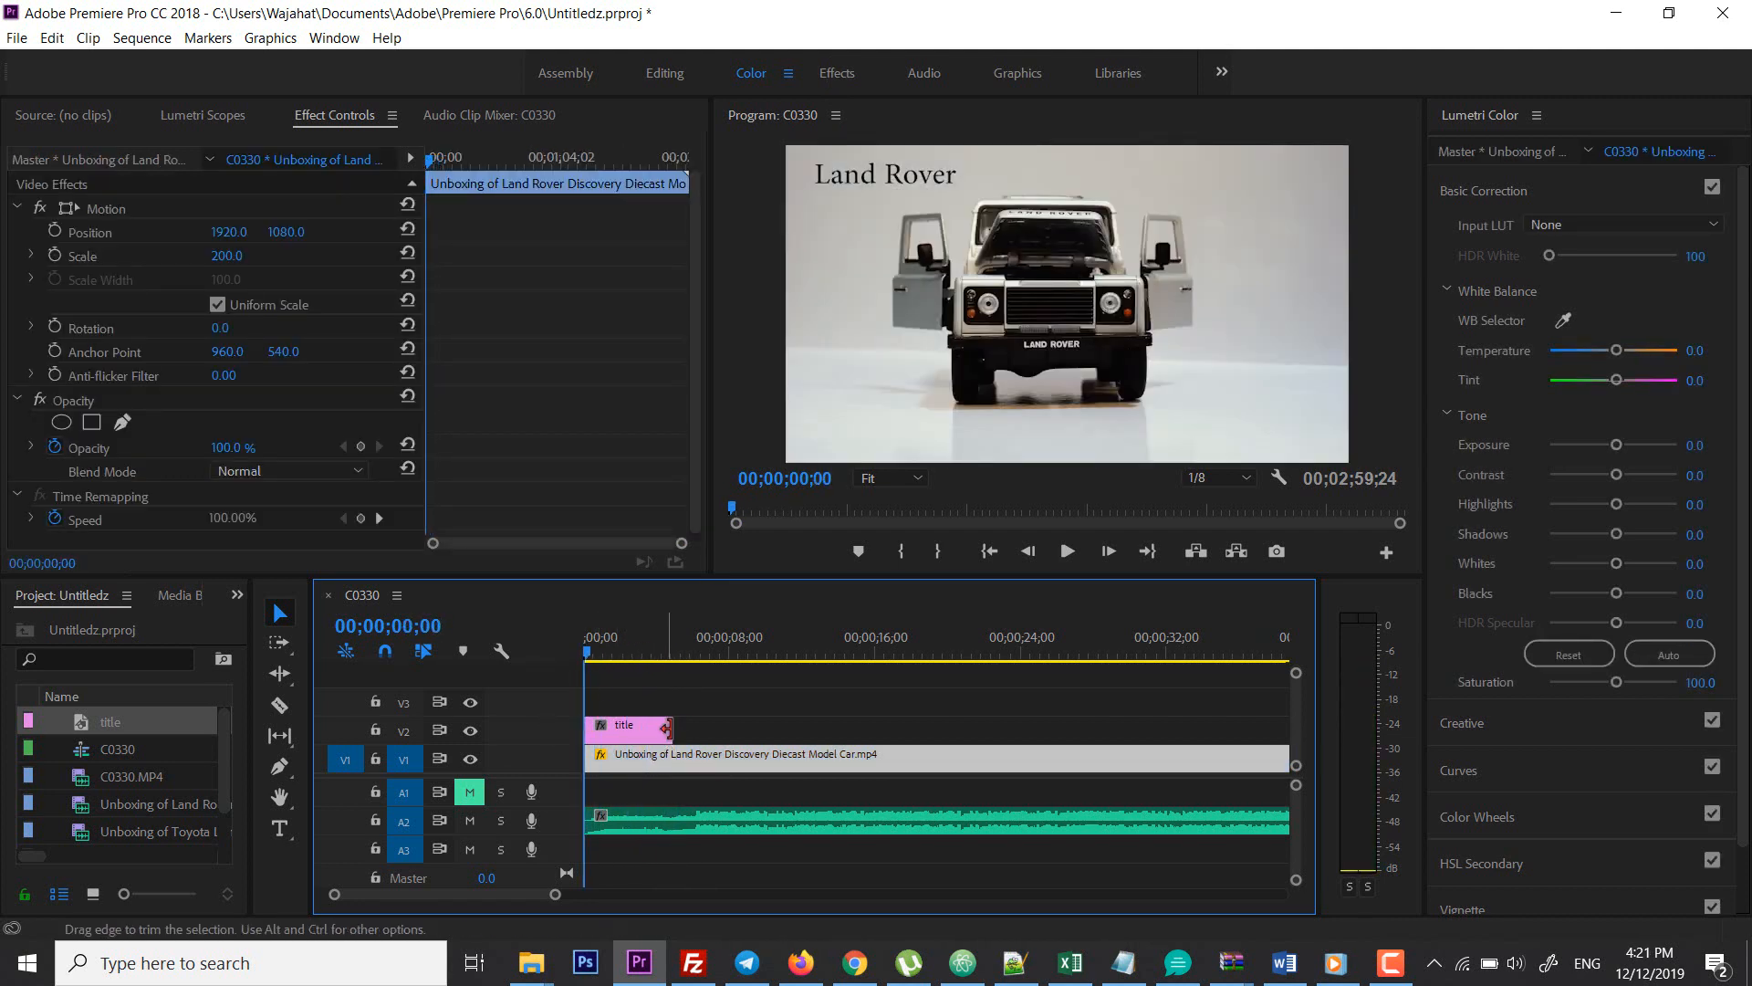
left_click_drag(661, 728, 673, 728)
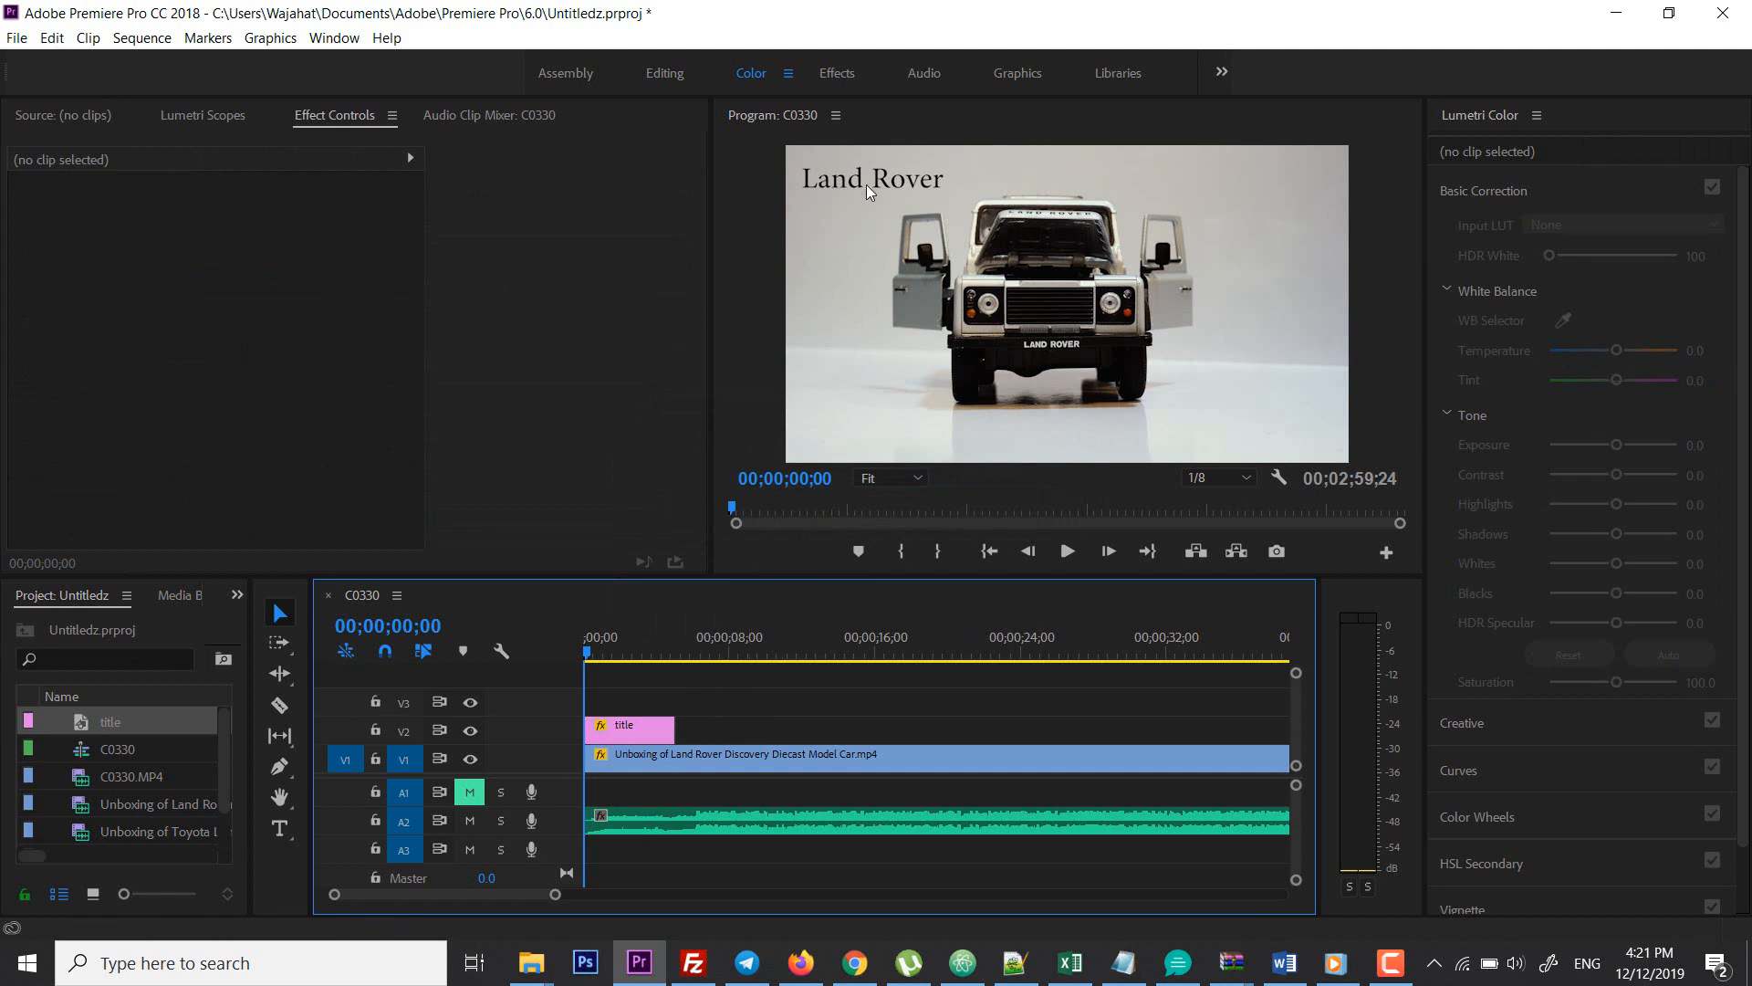
mouse_move(111, 722)
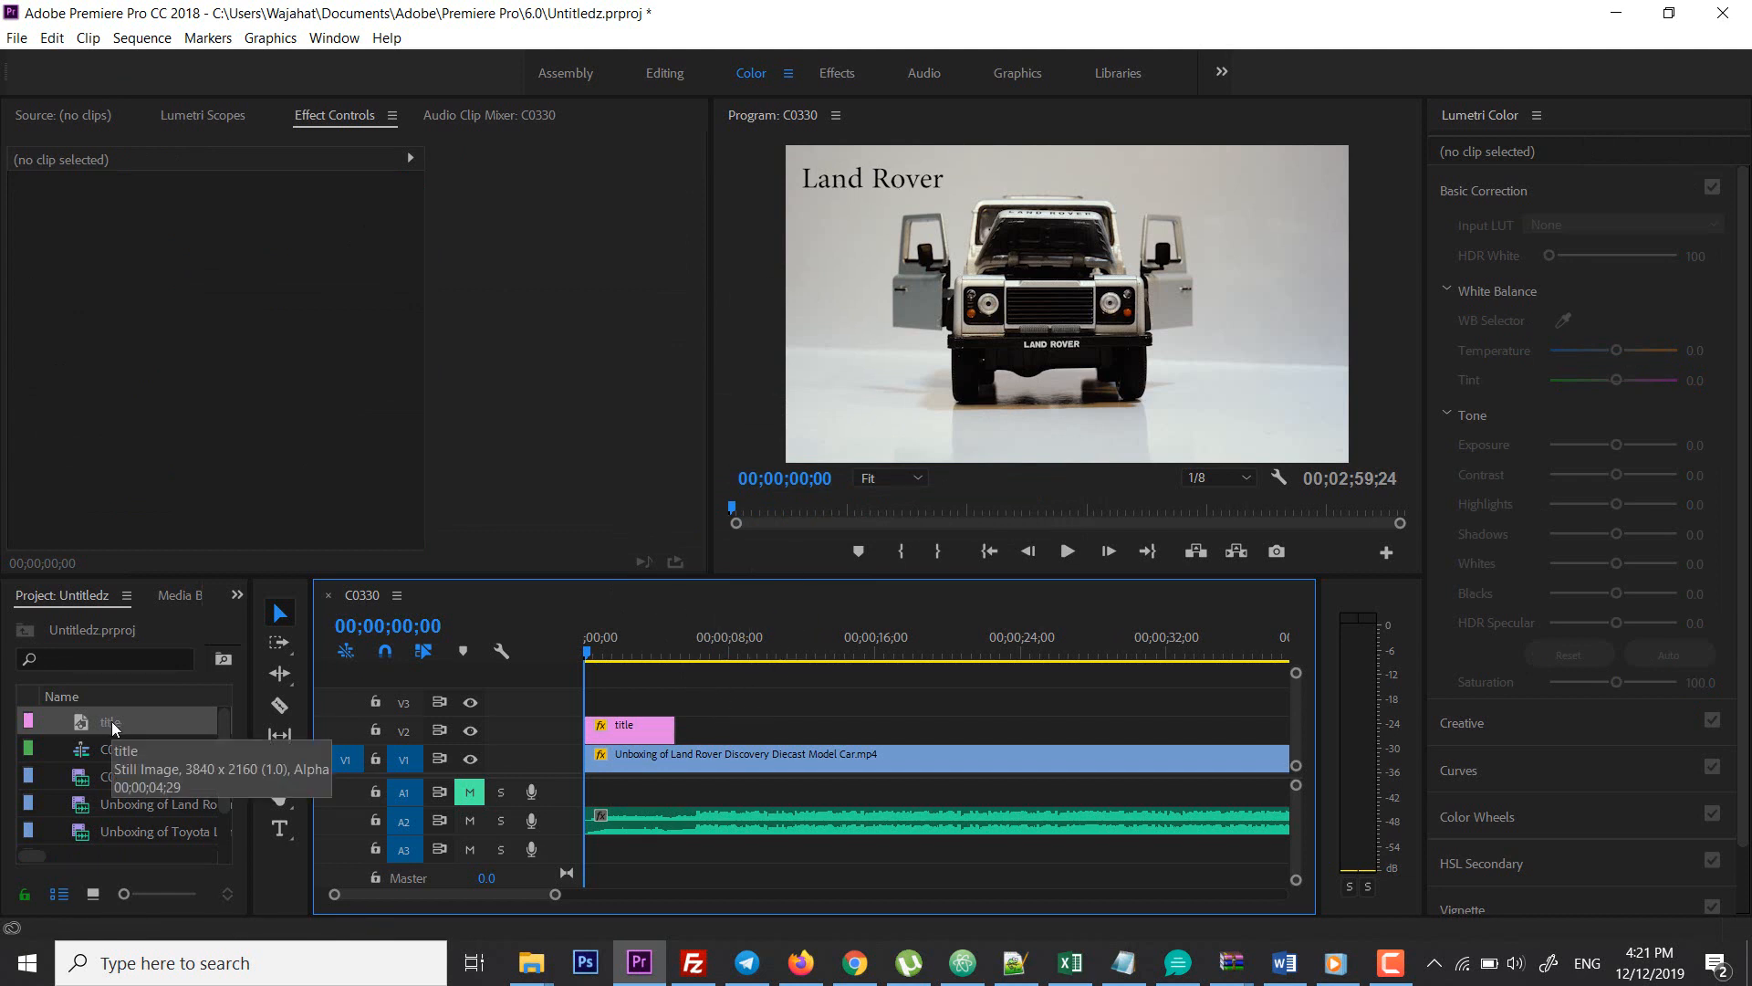
Duplicate 'title' as 'title Copy 01', place it after the original on V2, and check it
right_click(108, 723)
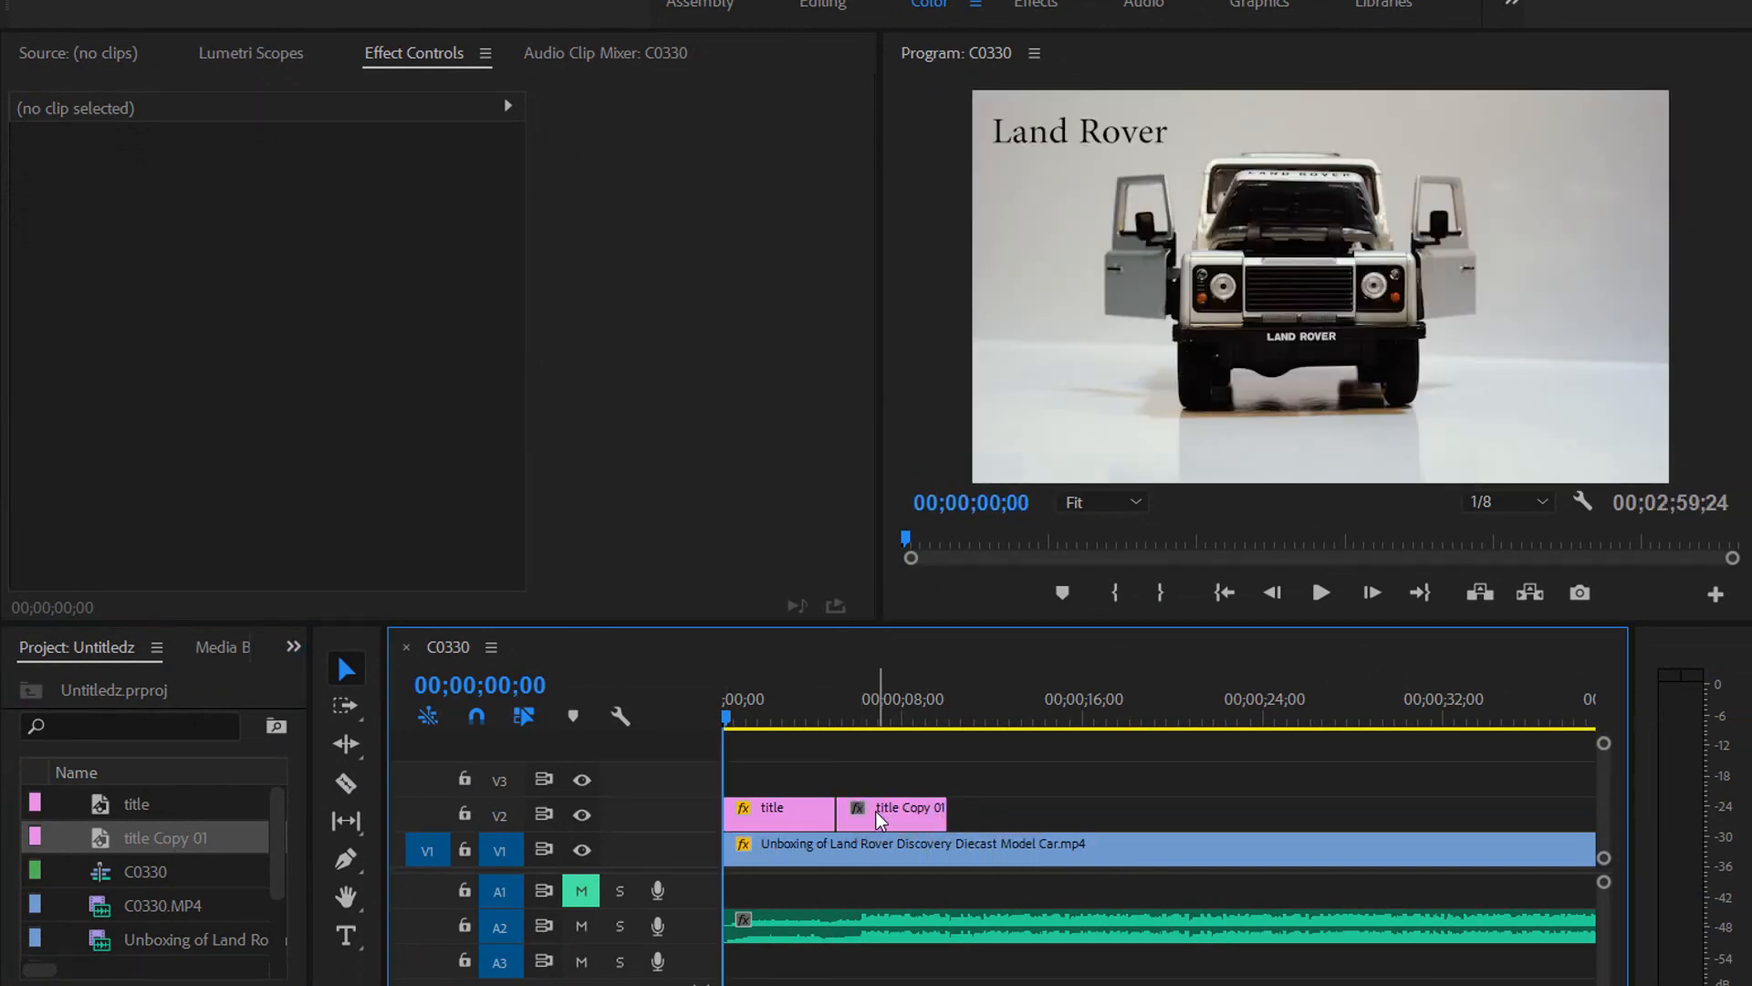
double_click(891, 807)
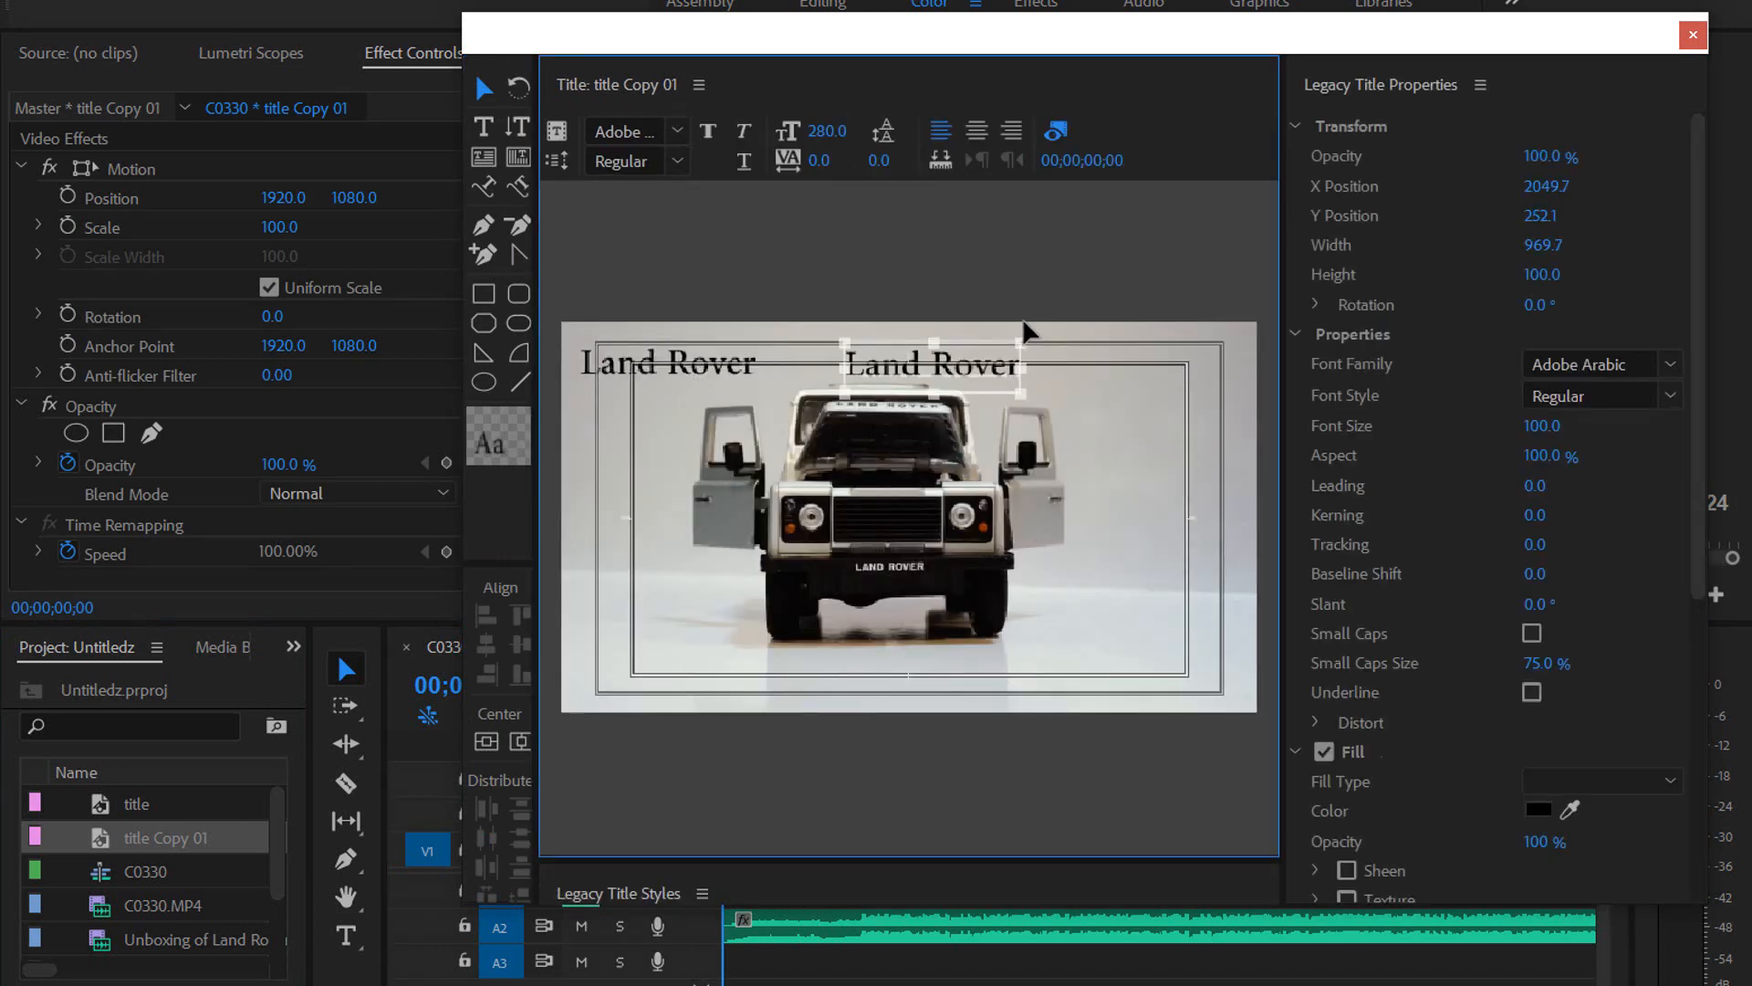
mouse_move(1607, 160)
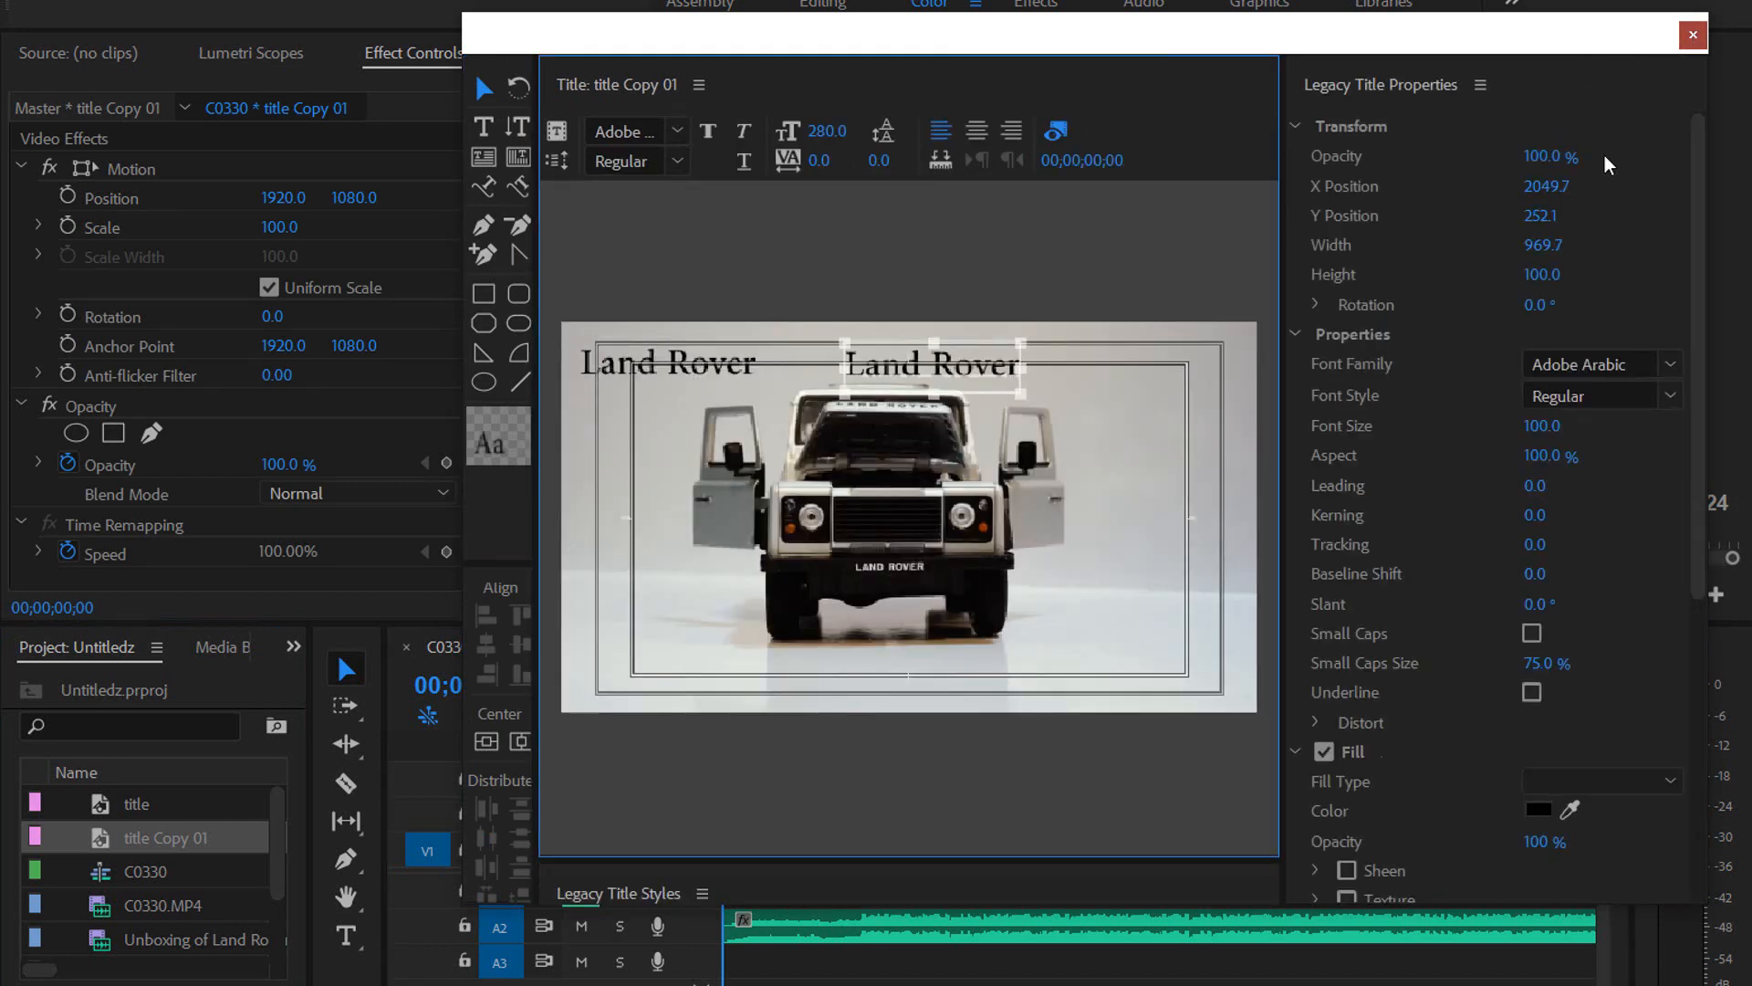
left_click(1691, 32)
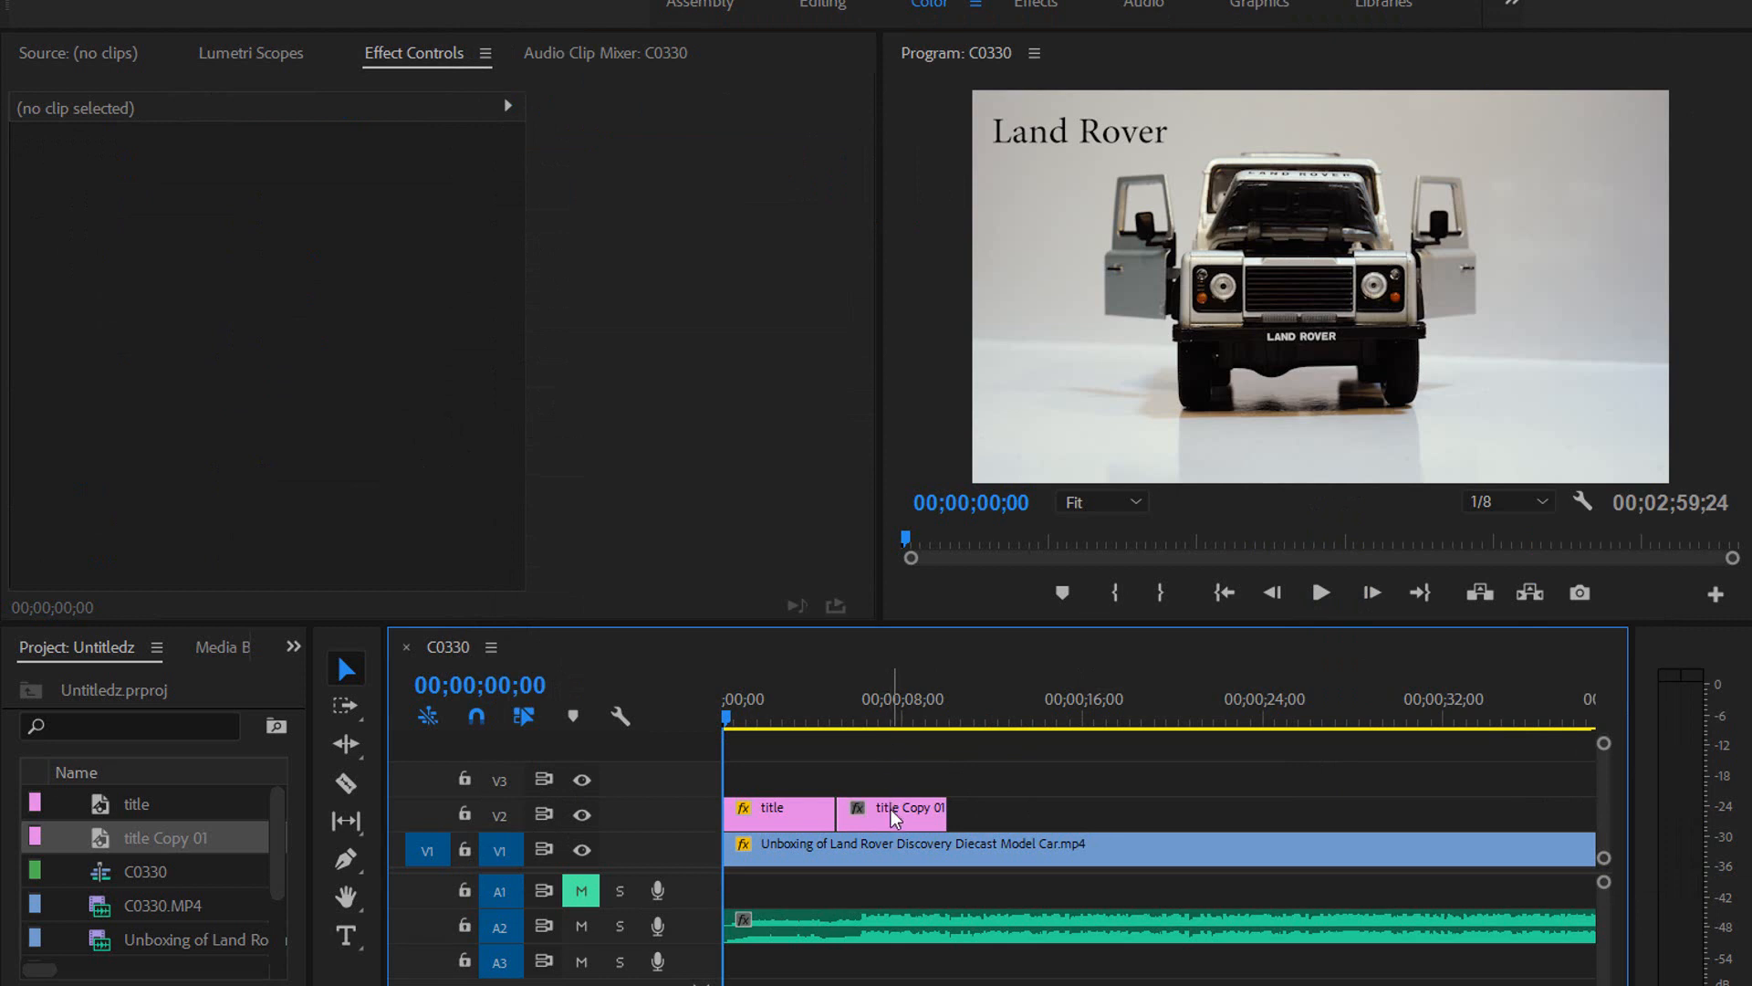